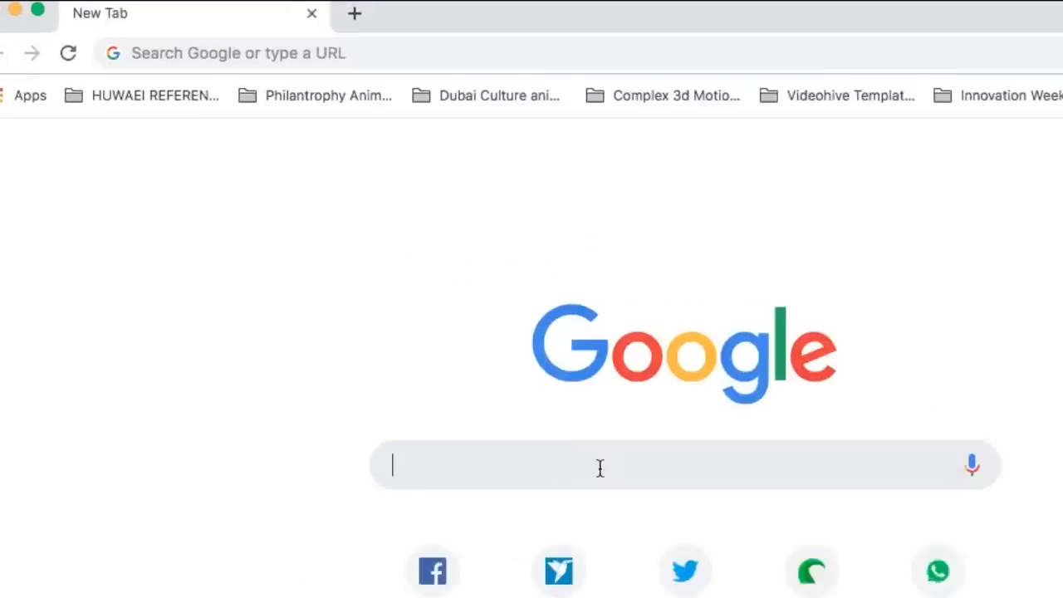
- Navigate the browser to the 3dp.rocks lithophane generator site
type("3dprocks/lithophane/")
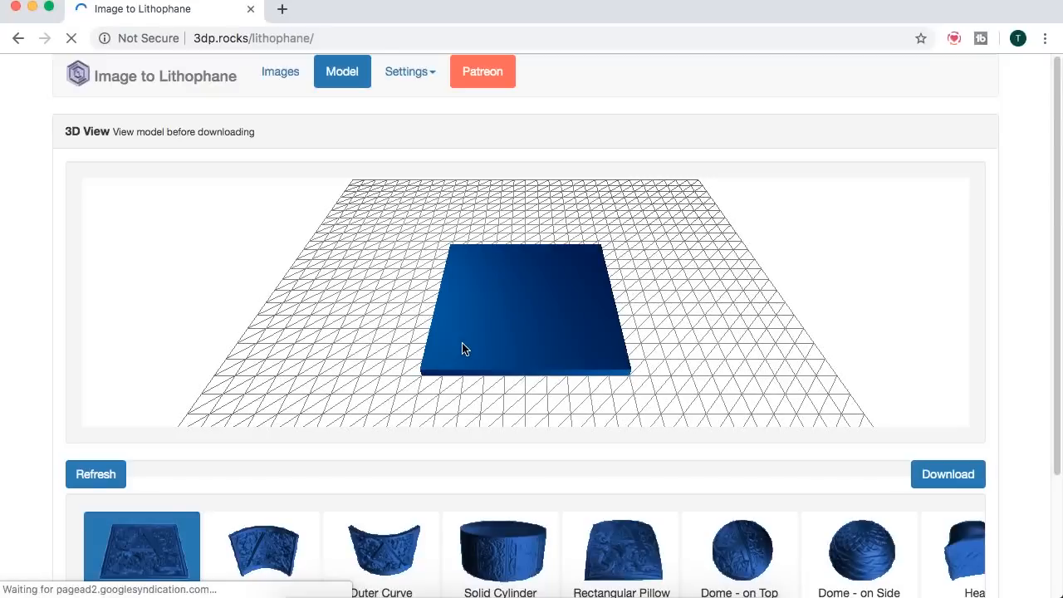
mouse_move(306, 279)
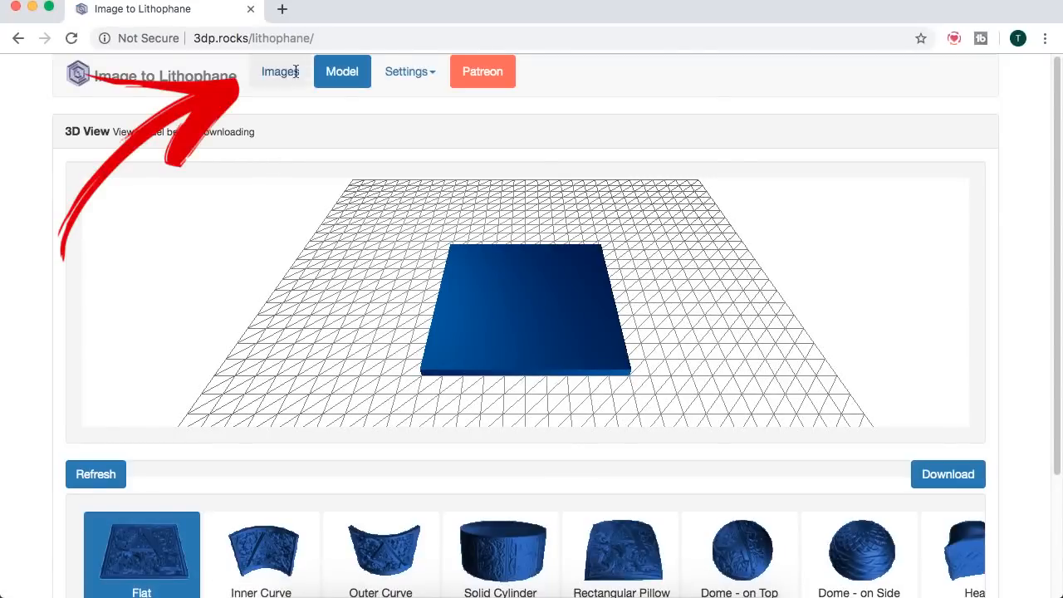
- Upload a photo from the Images page and load it into the Model view
left_click(279, 72)
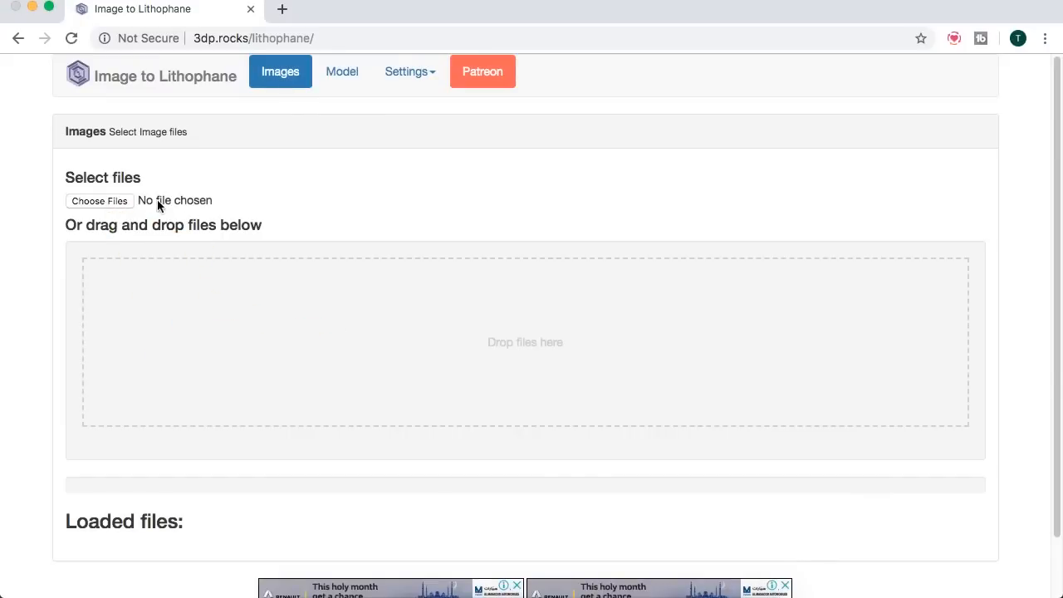
left_click(99, 199)
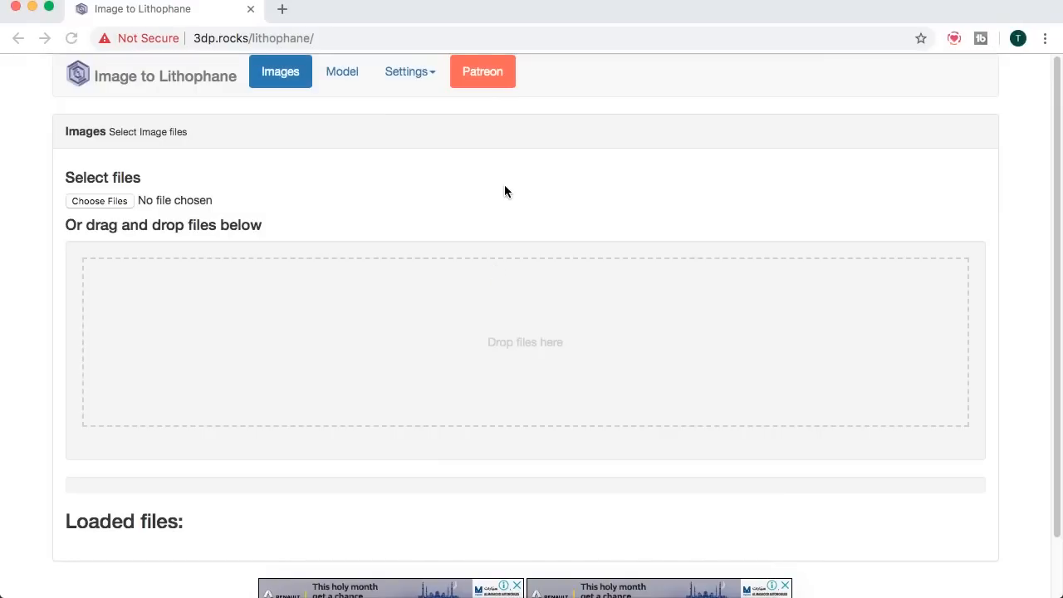
left_click(342, 71)
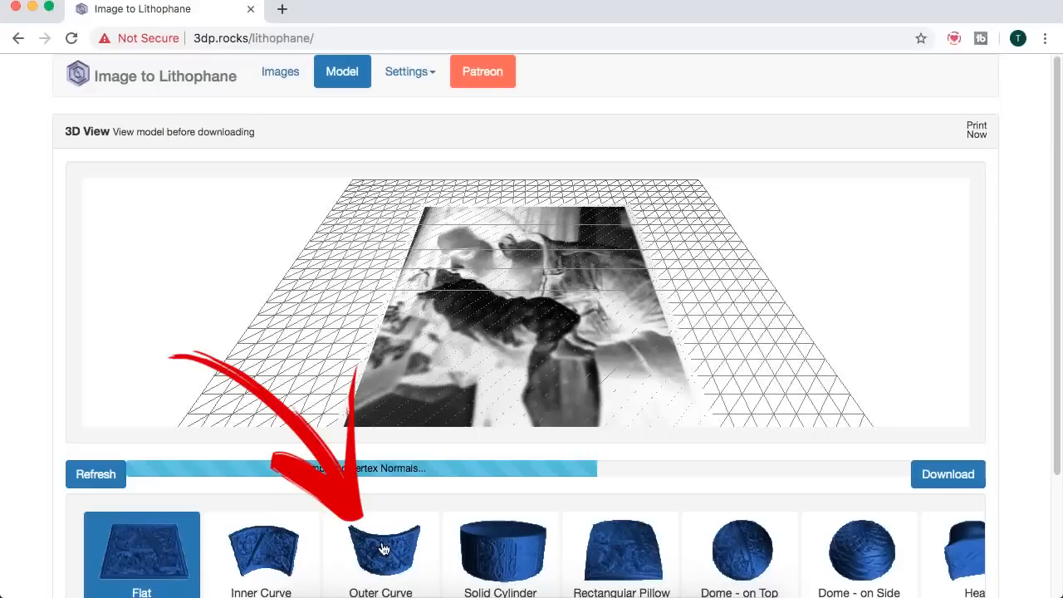
- Switch the lithophane shape to Outer Curve and show the settings page list
left_click(380, 552)
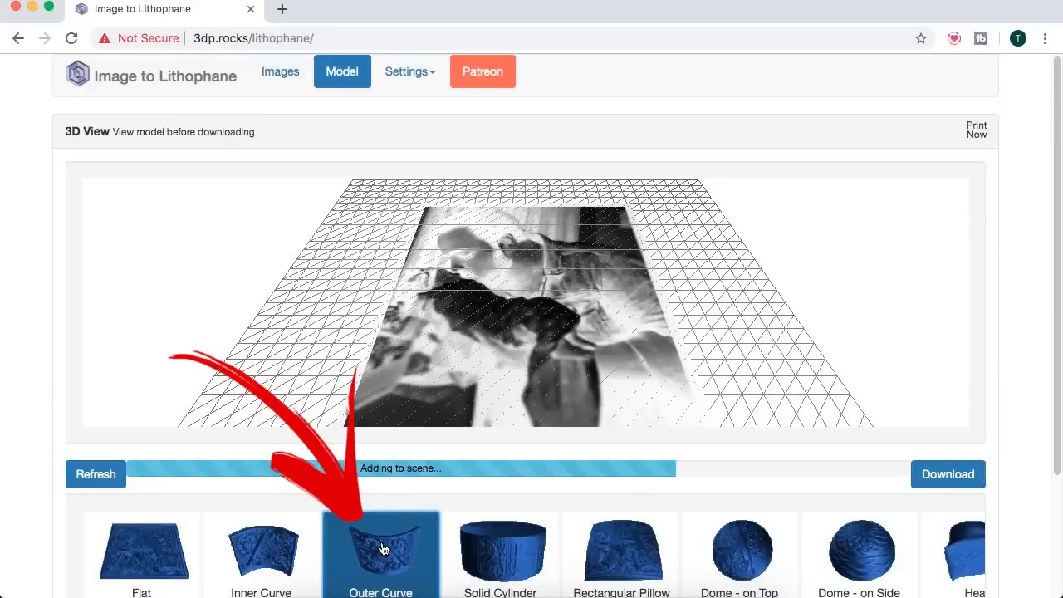
left_click(380, 549)
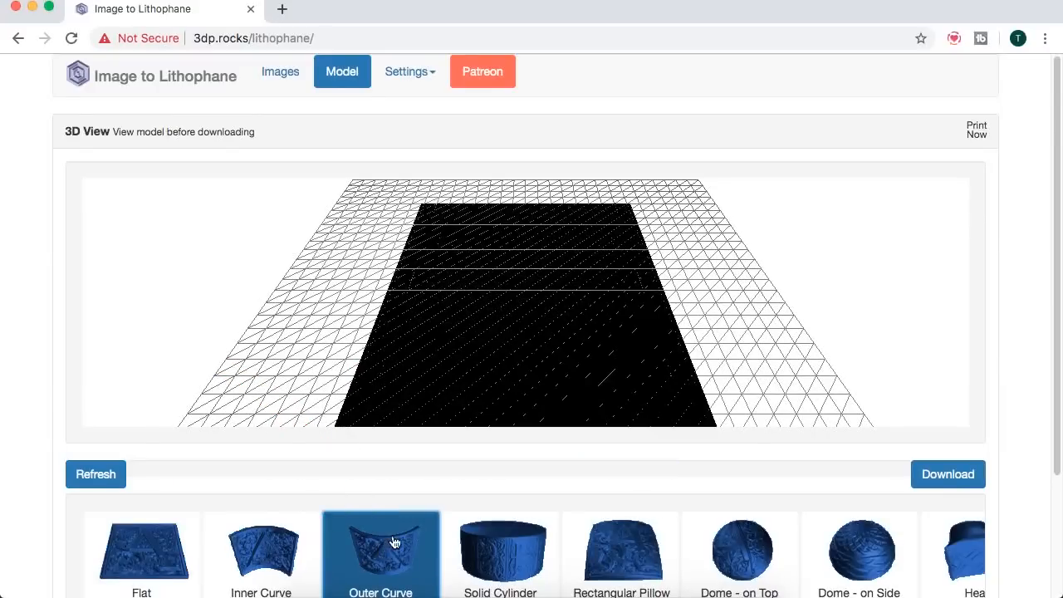
mouse_move(407, 71)
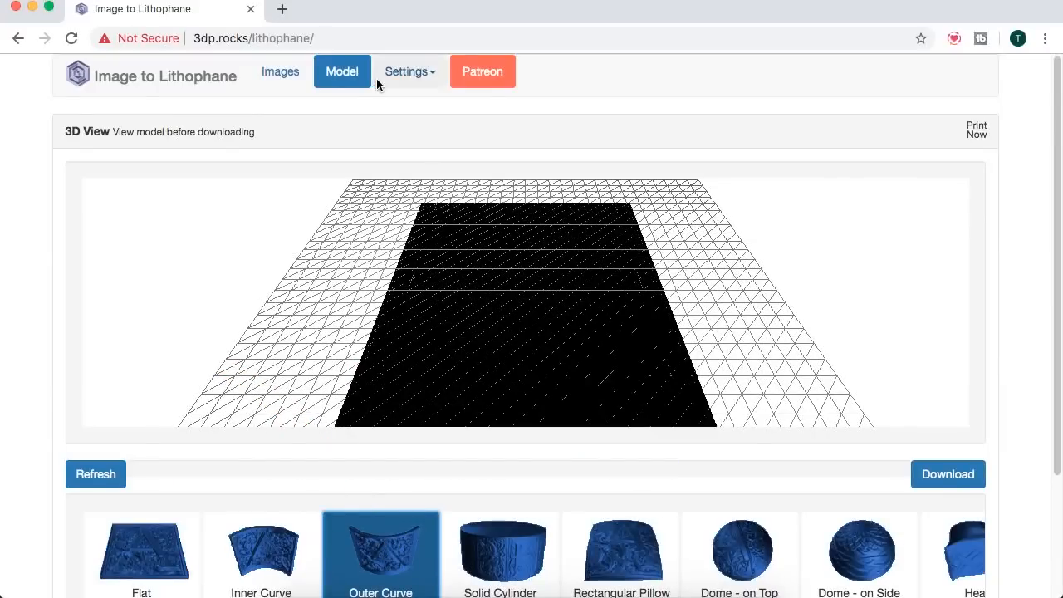
left_click(409, 71)
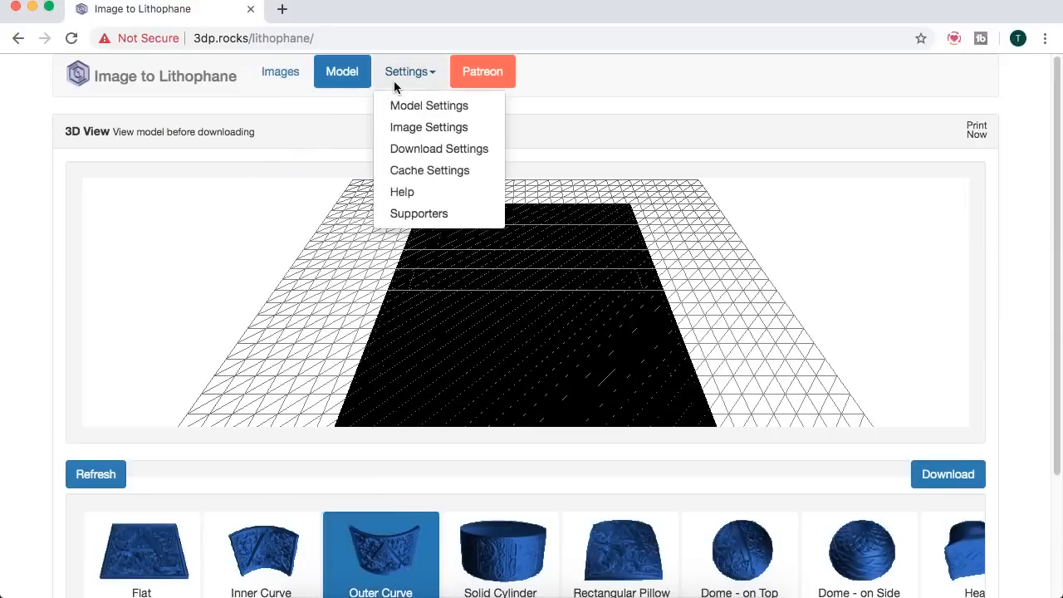
mouse_move(428, 106)
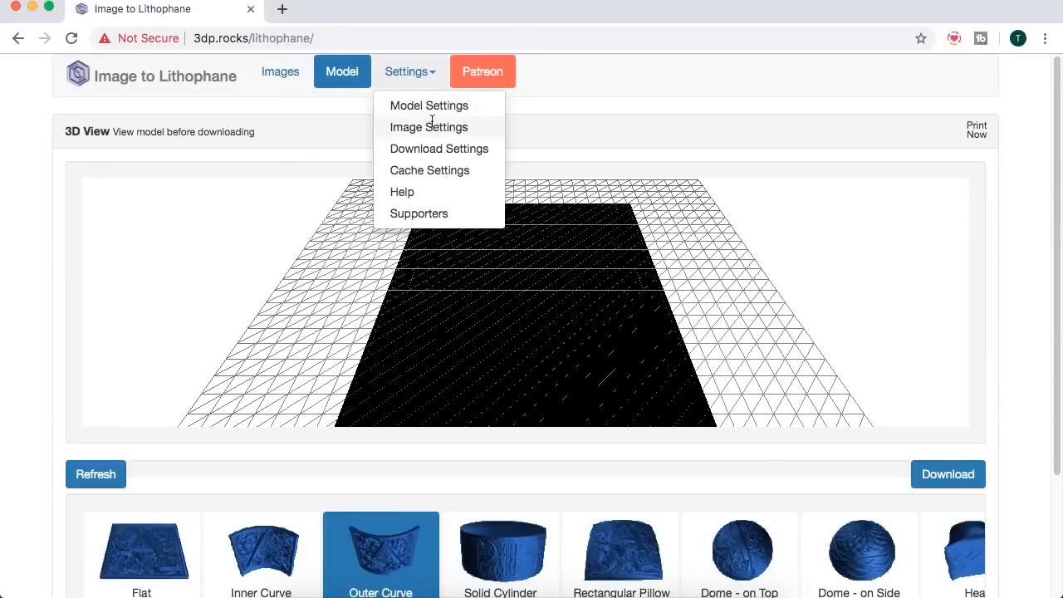
- Review Image Settings: positive image, mirroring off, flipping off
left_click(429, 126)
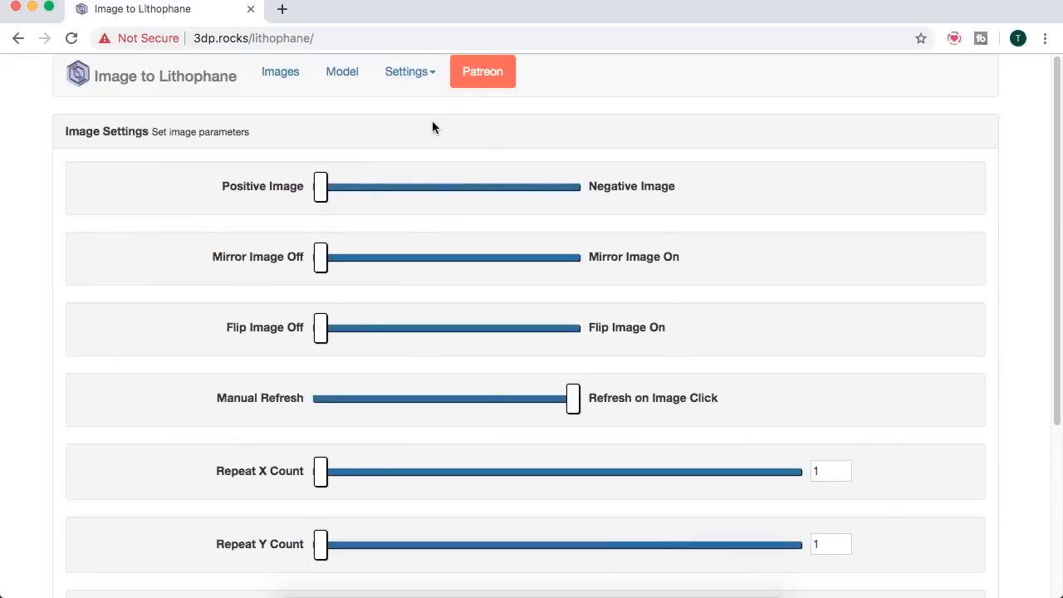
mouse_move(233, 216)
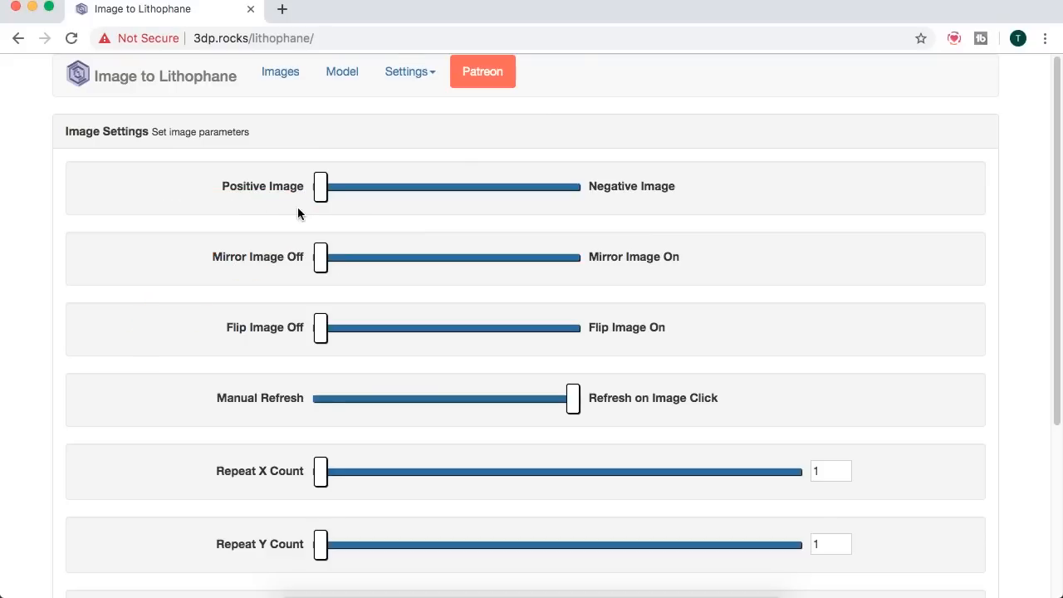
mouse_move(326, 179)
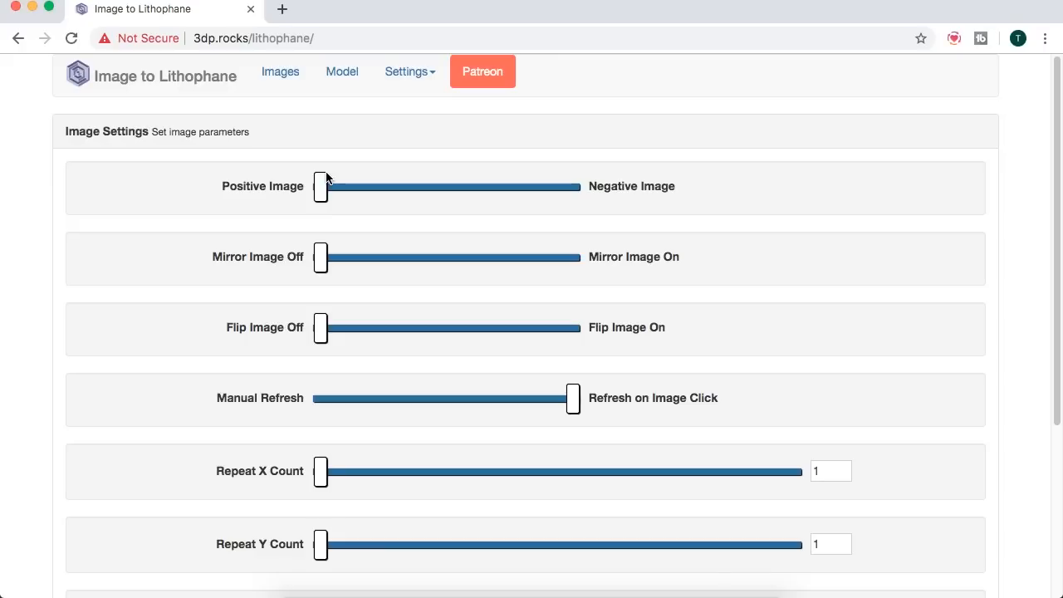
mouse_move(336, 335)
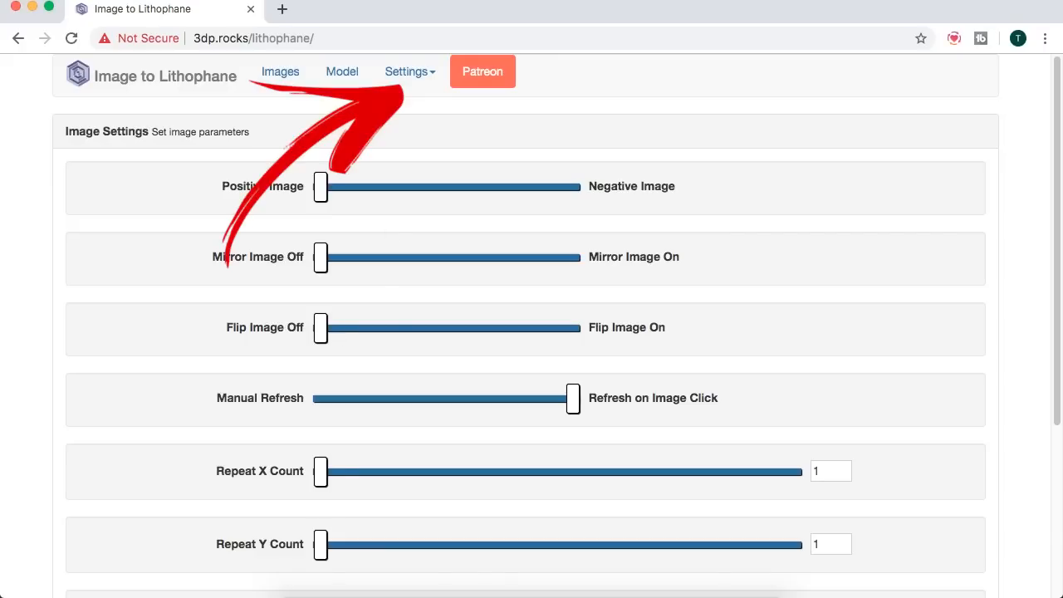
- Review Model Settings: max size 220 mm, thickness 3, border 4, thinnest layer 0.8
left_click(405, 71)
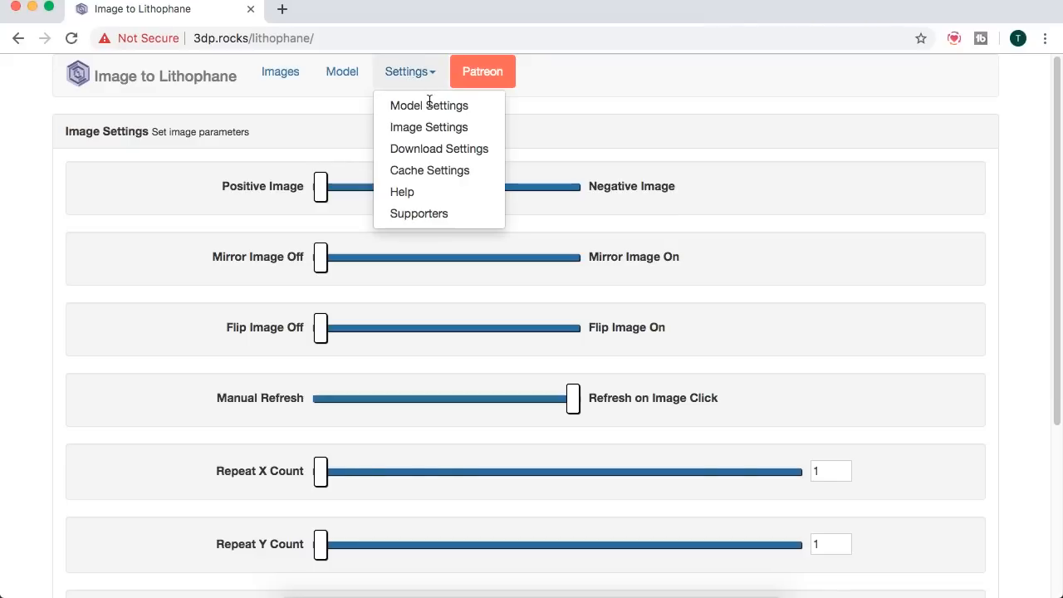
mouse_move(428, 106)
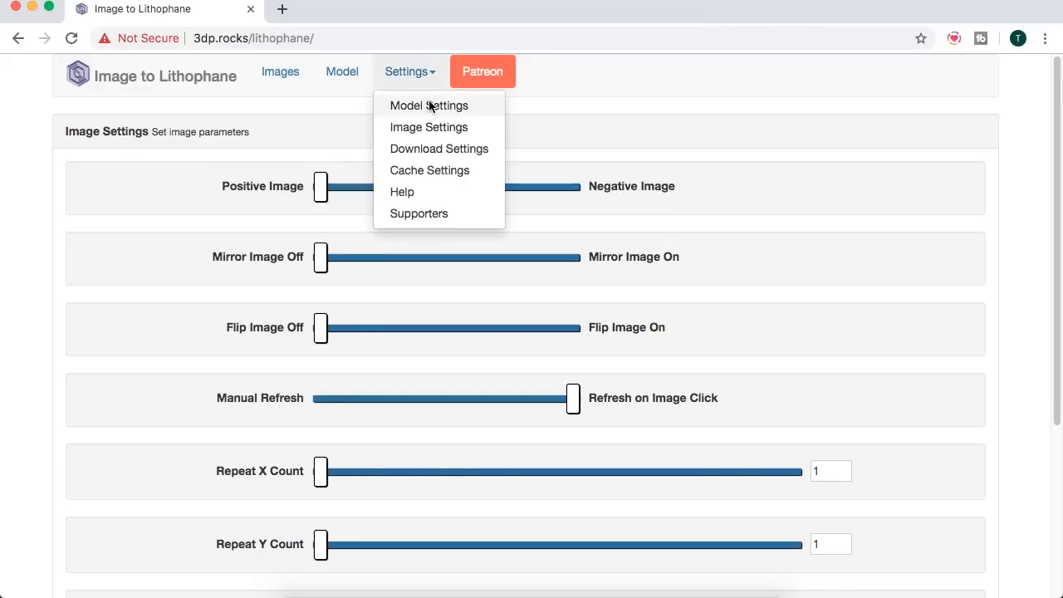
left_click(429, 107)
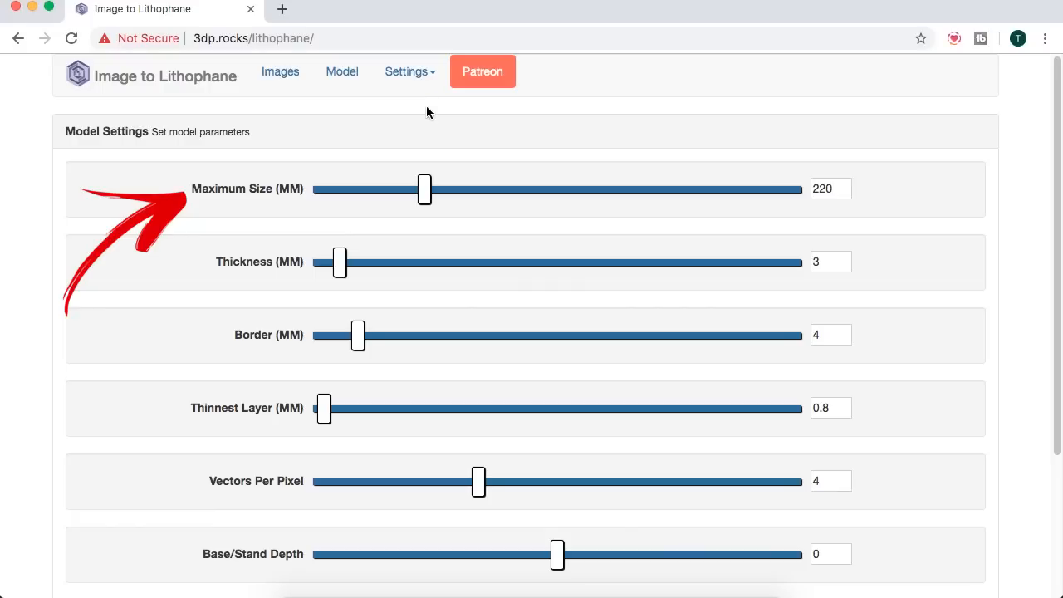
mouse_move(334, 160)
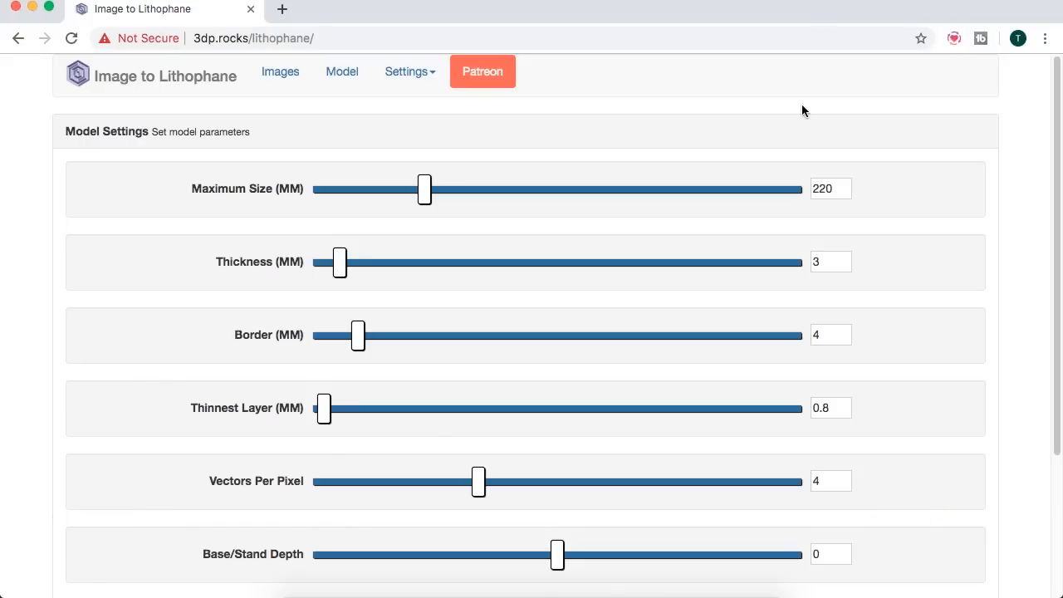
- Return to the Model view and refresh to regenerate the outer-curve lithophane
left_click(343, 71)
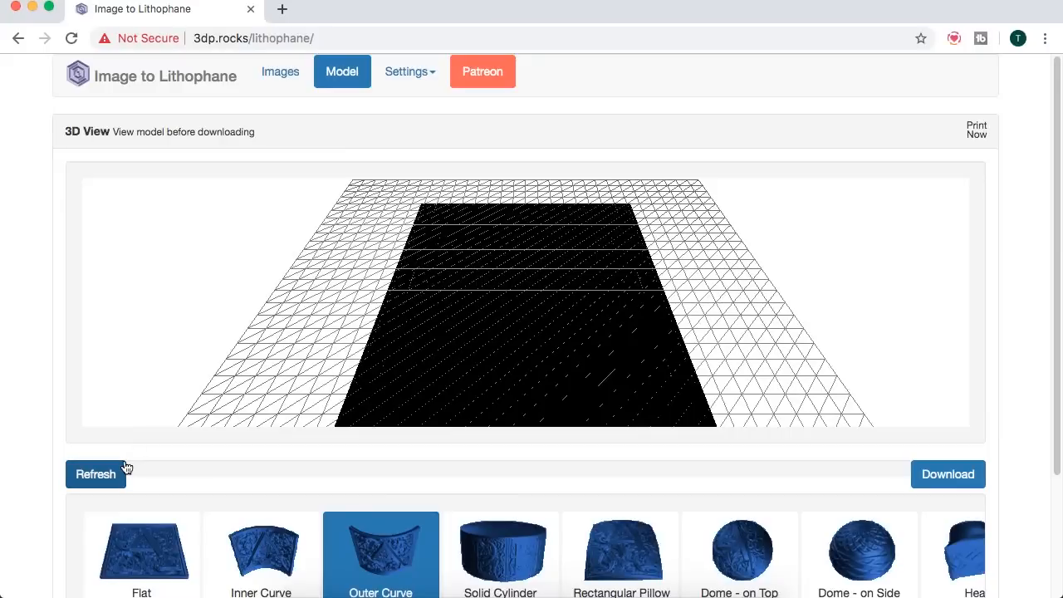
left_click(97, 474)
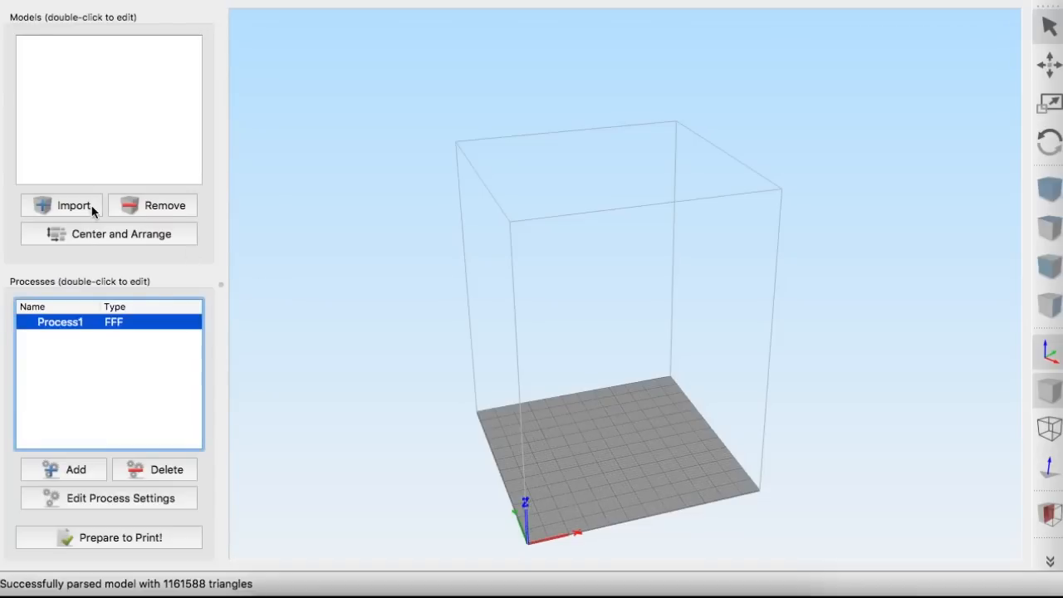
- Import the Me&baby_New lithophane STL onto the Simplify3D build plate
left_click(73, 206)
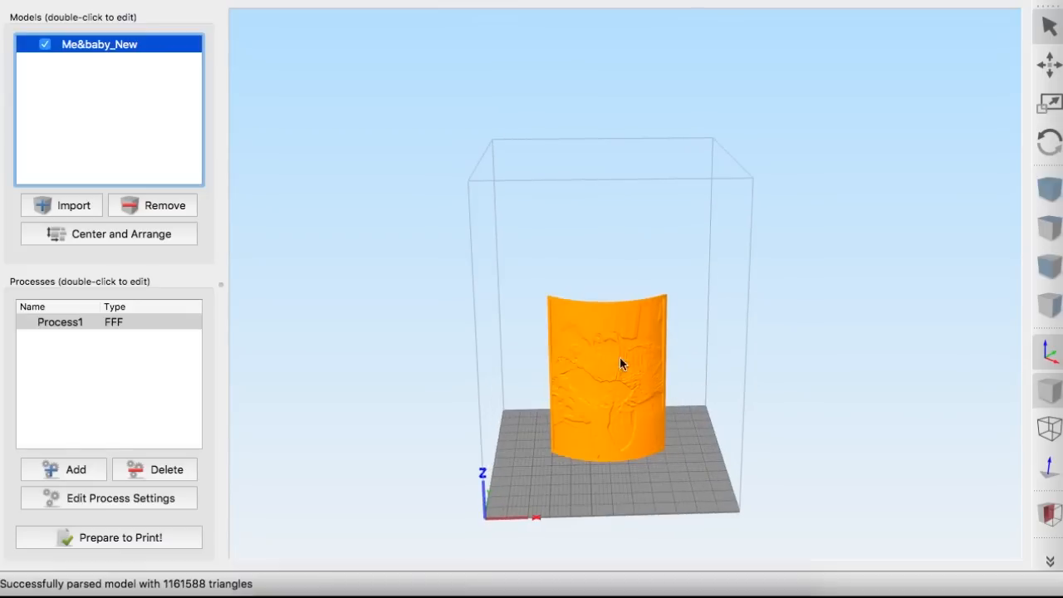
mouse_move(688, 352)
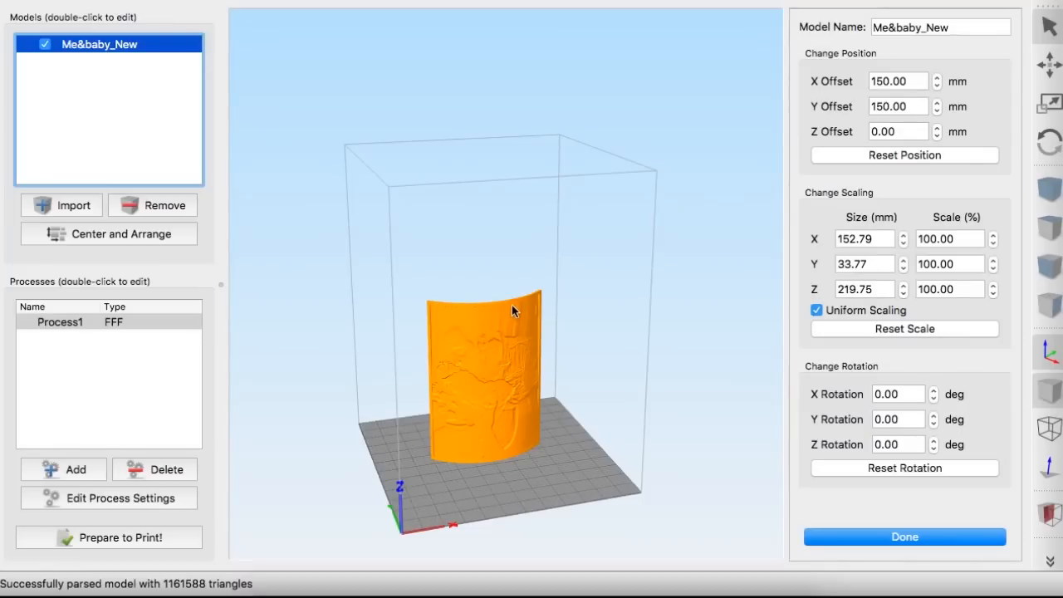
mouse_move(508, 405)
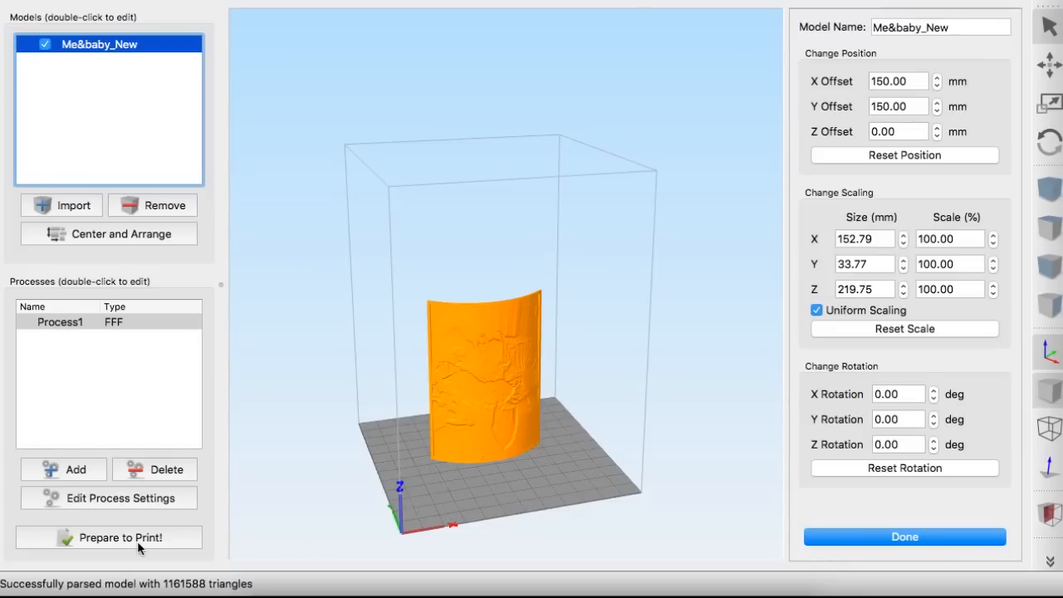
mouse_move(106, 555)
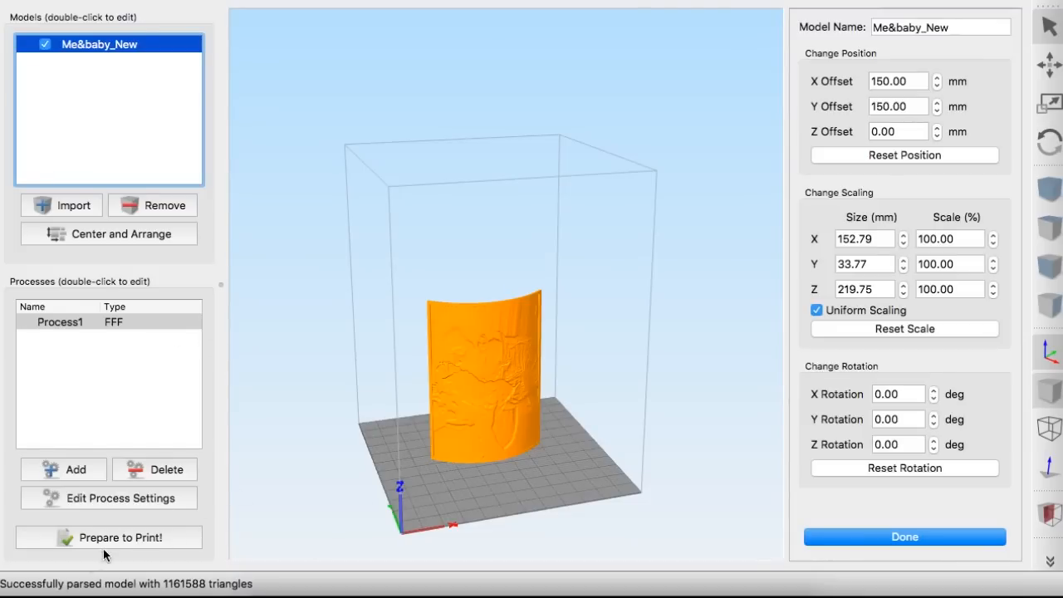
- Slice the full-size lithophane and scrub the layer range up to all 1099 layers
left_click(904, 537)
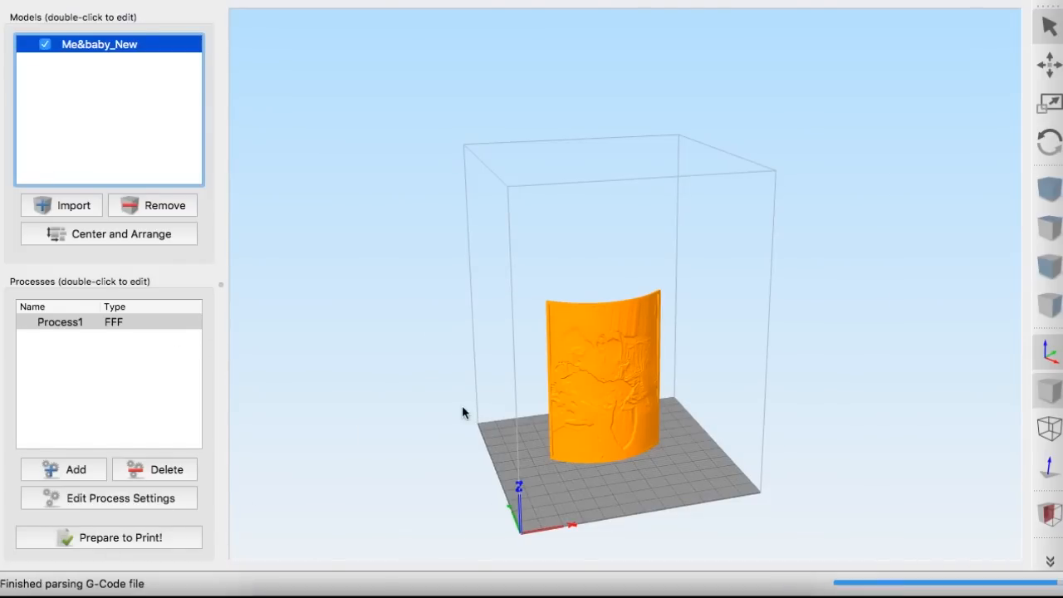
left_click(120, 538)
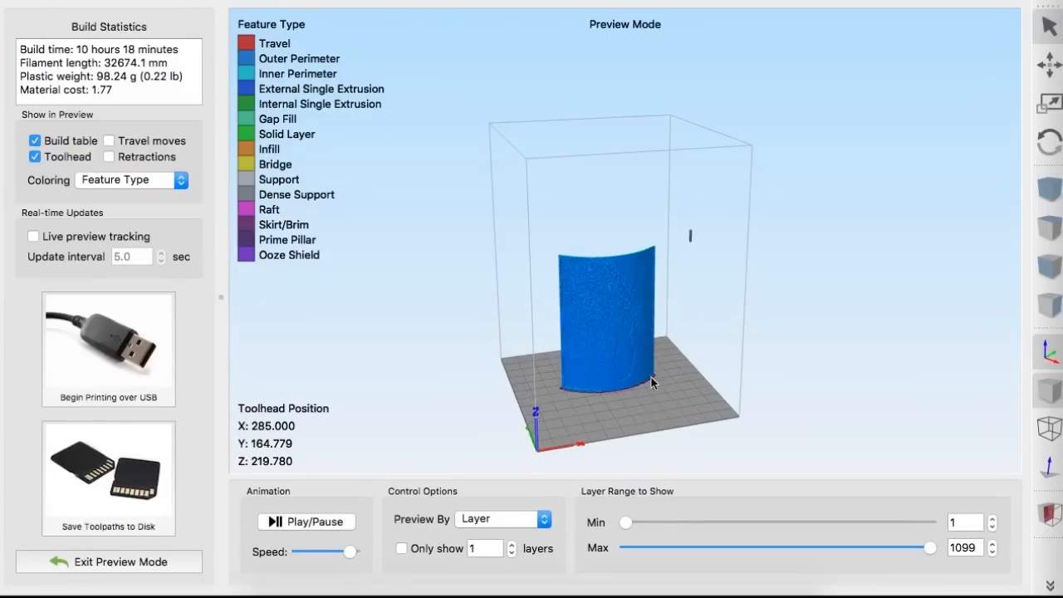
left_click_drag(931, 549, 625, 548)
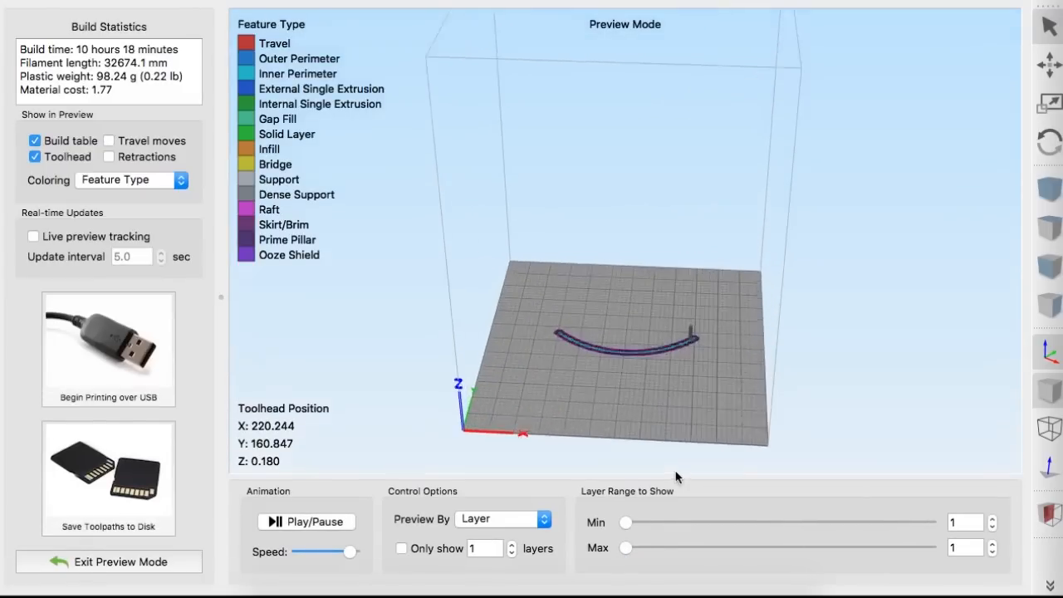
left_click_drag(678, 478, 678, 355)
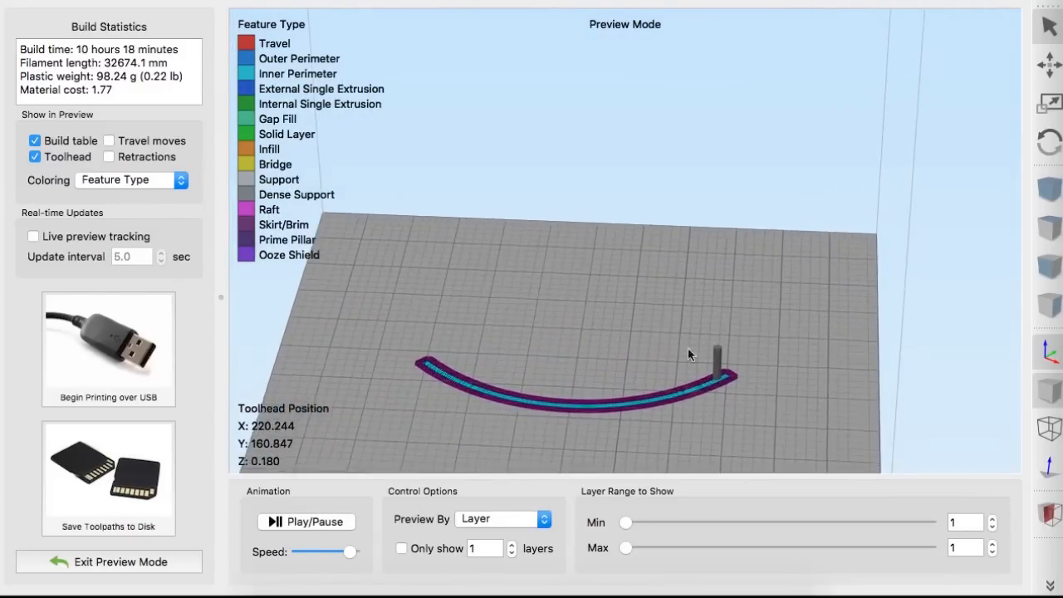
left_click_drag(625, 549, 706, 549)
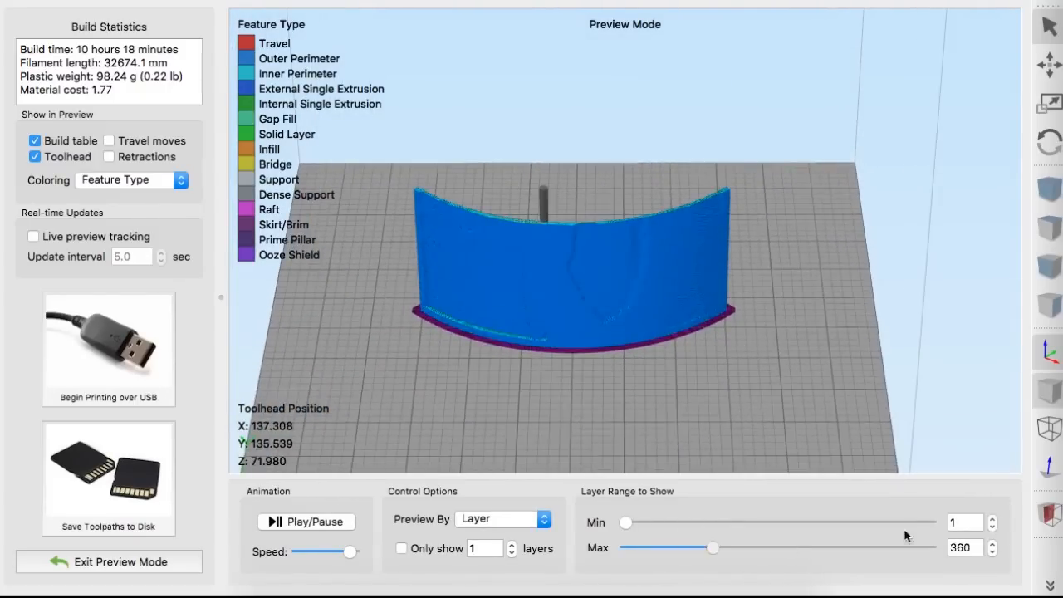
left_click_drag(711, 548, 930, 549)
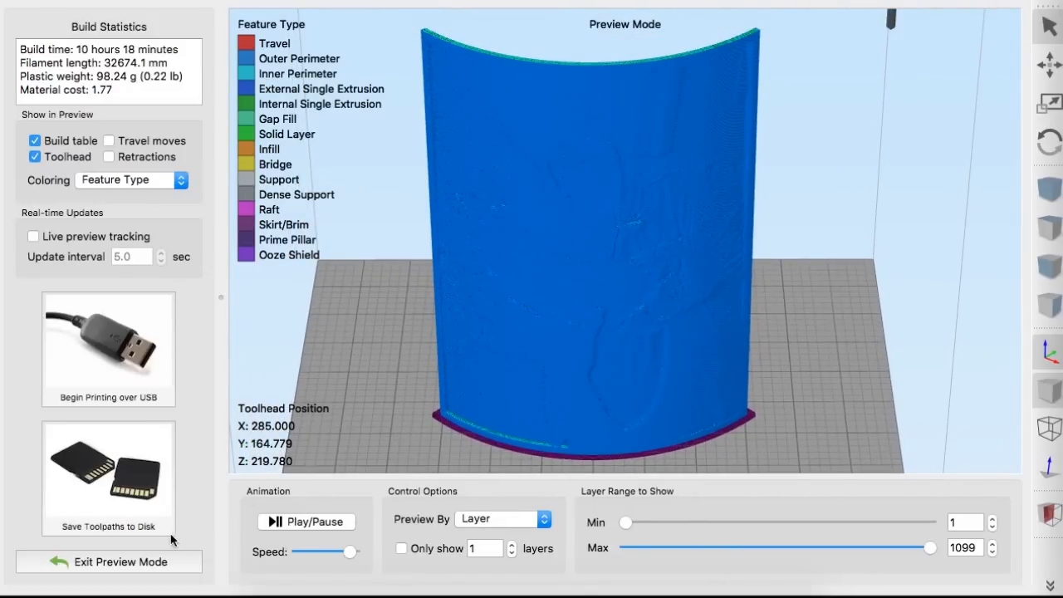
- Exit the preview and scale the model uniformly to 50%, about 76 × 17 × 110 mm
left_click(121, 562)
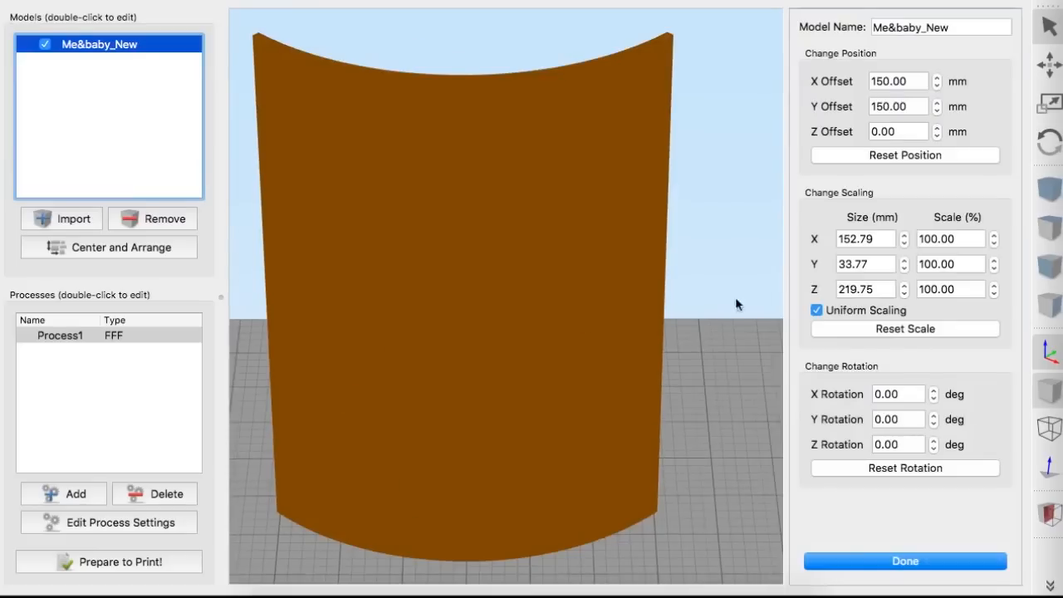
left_click(951, 289)
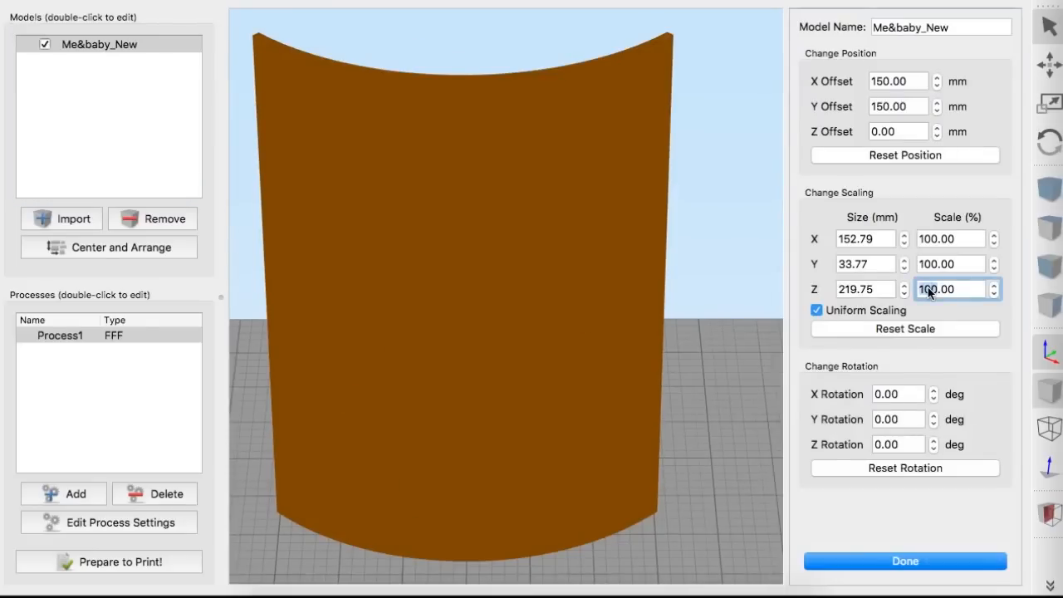
type("50.00")
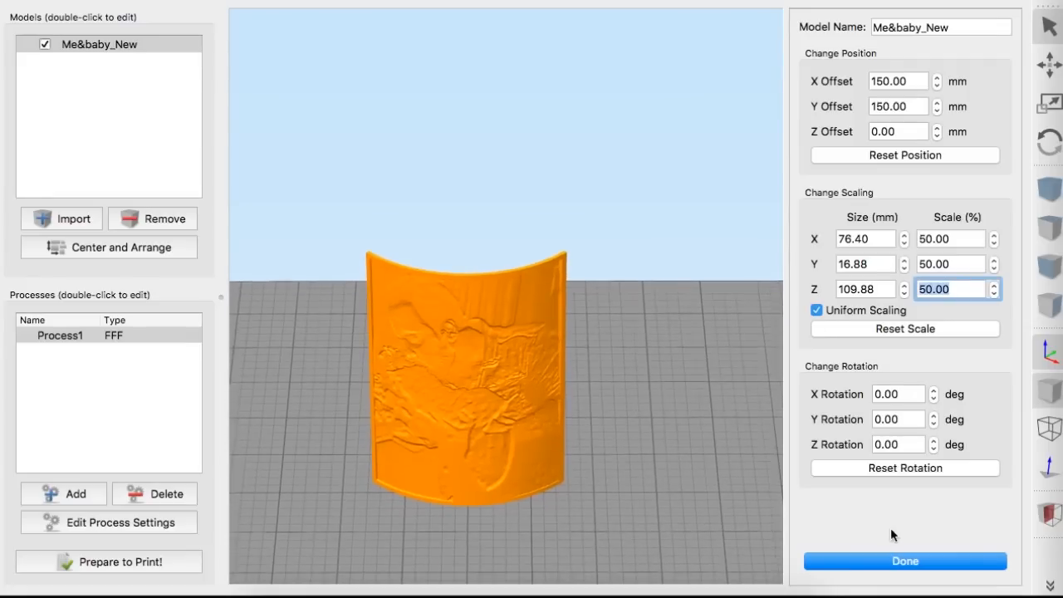
left_click(904, 561)
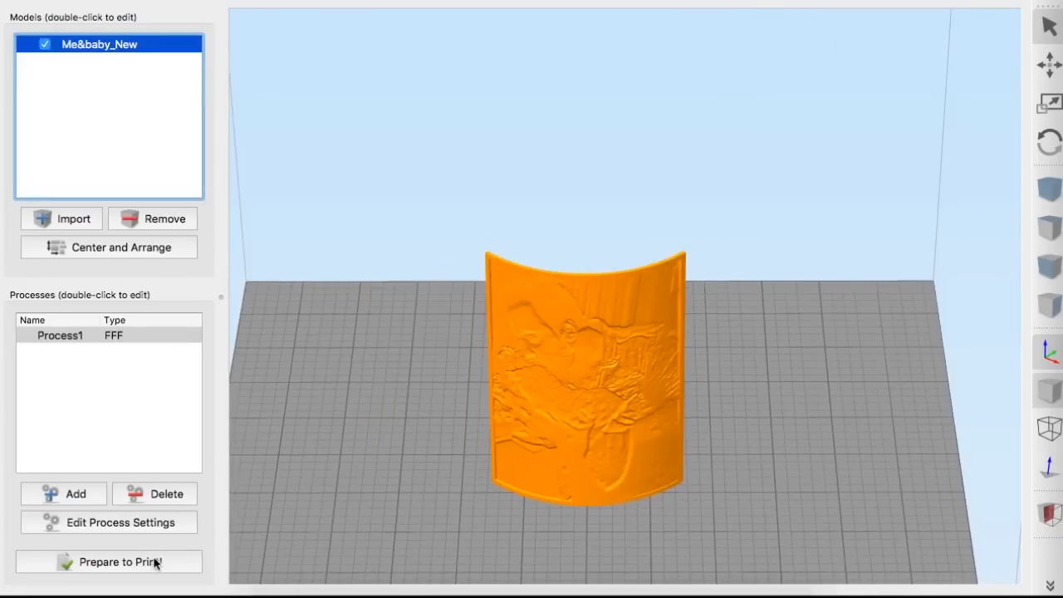
- Re-slice the half-size model (549 layers, 2 h 28 min), keep Feature Type colouring, then exit preview
left_click(119, 561)
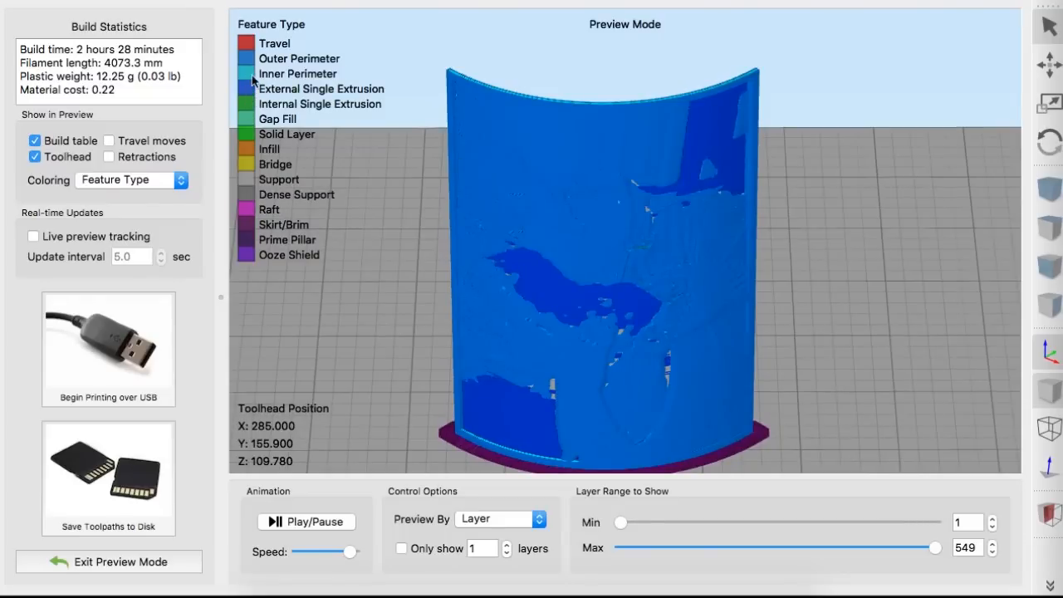
mouse_move(261, 100)
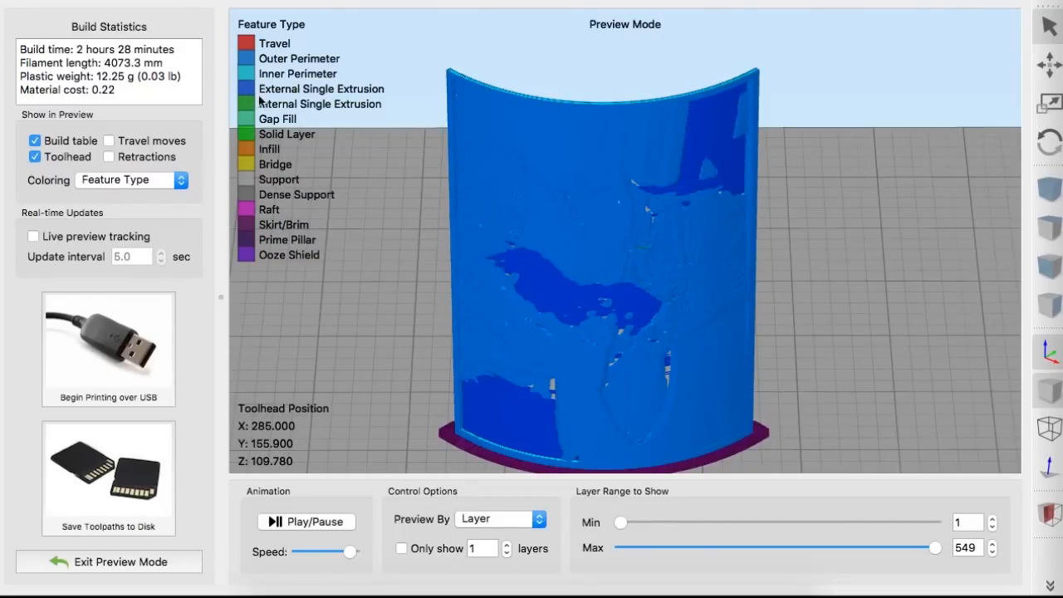
left_click(130, 179)
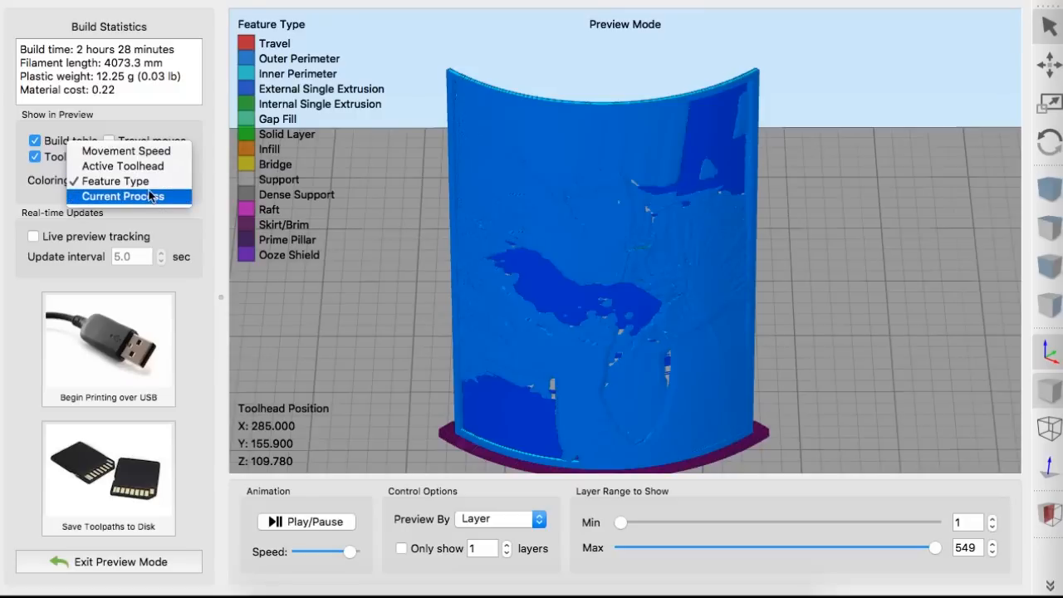
left_click(114, 180)
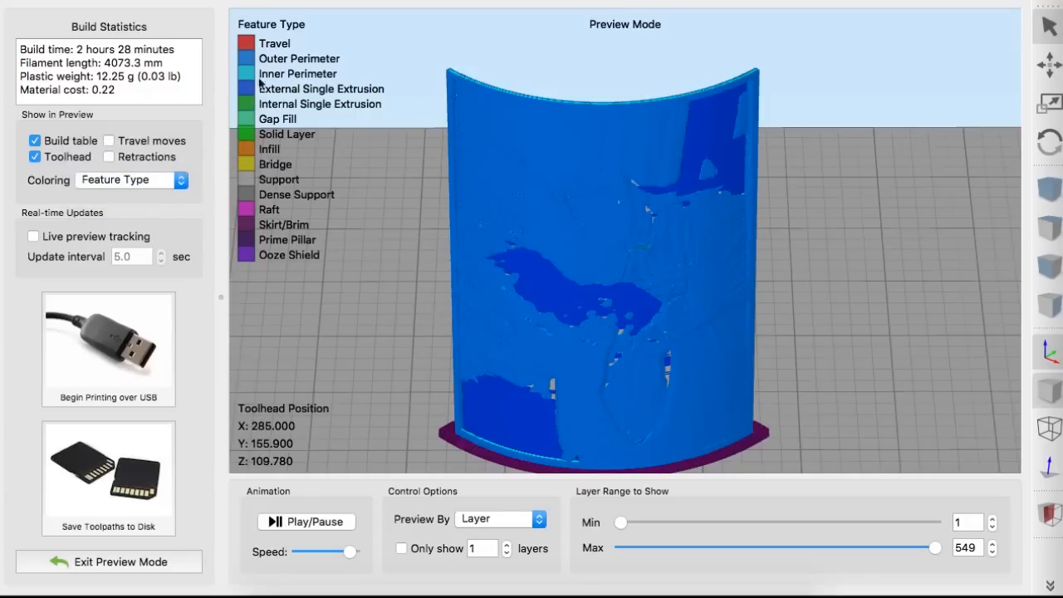
mouse_move(259, 98)
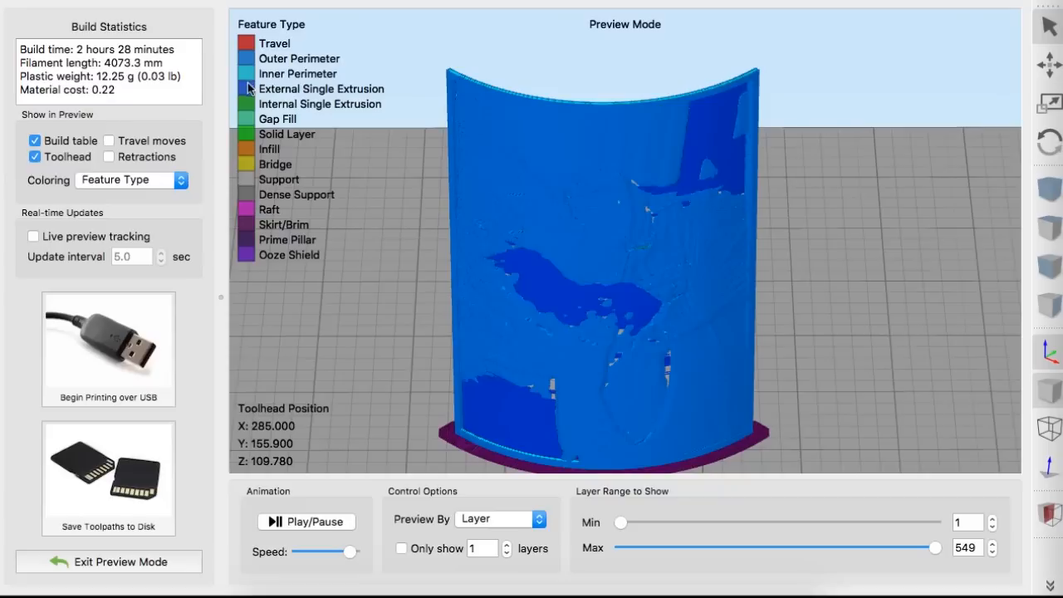
mouse_move(372, 126)
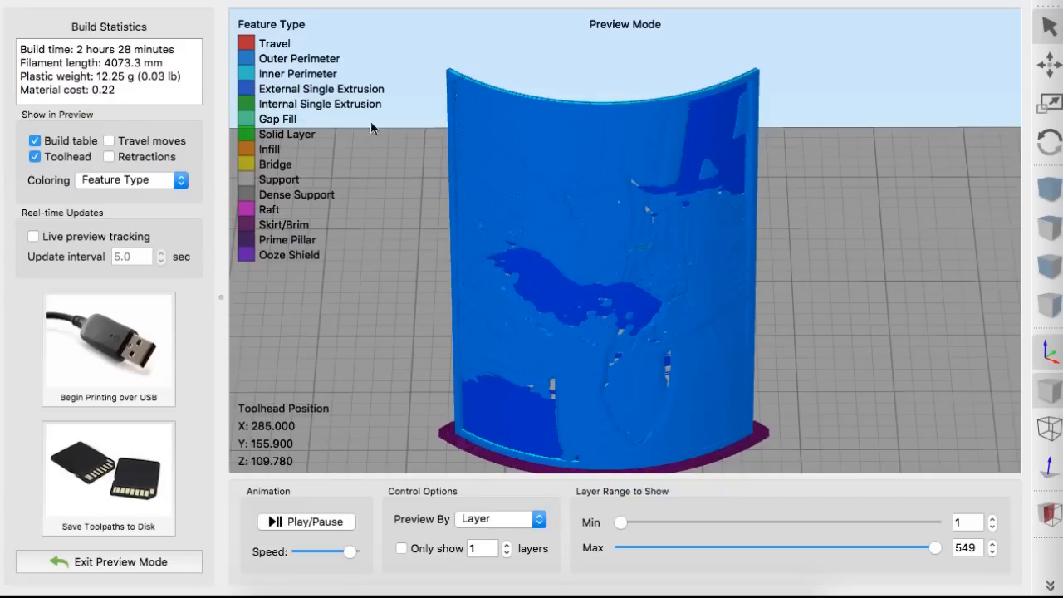
mouse_move(472, 284)
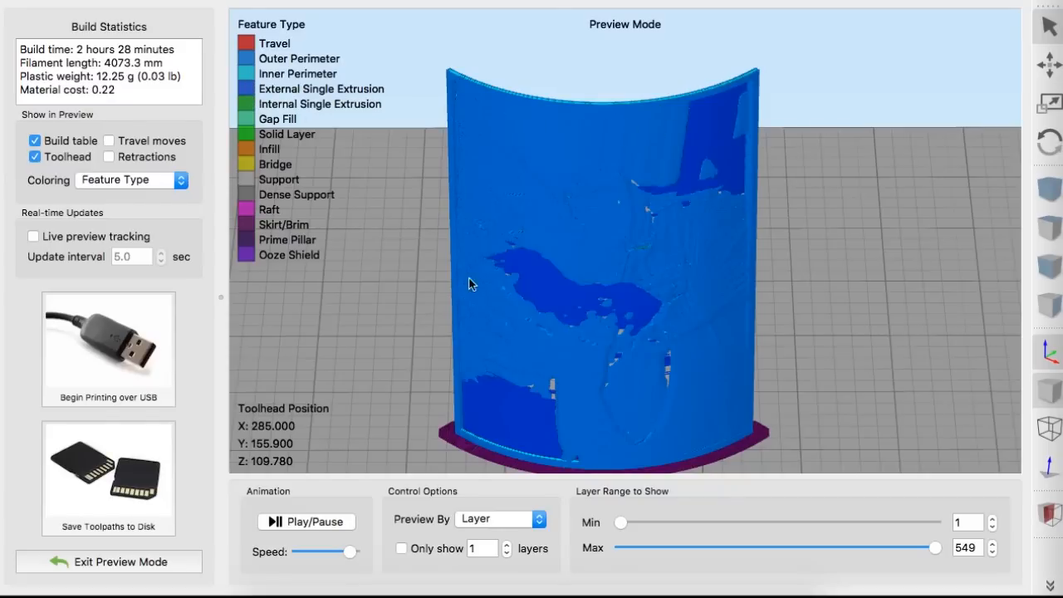
mouse_move(641, 381)
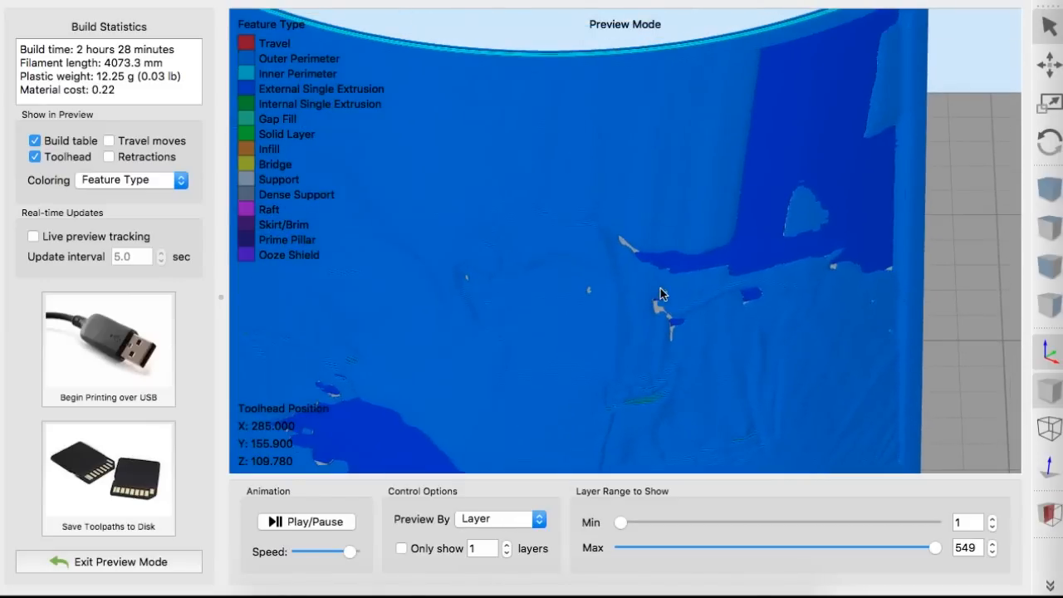
mouse_move(648, 319)
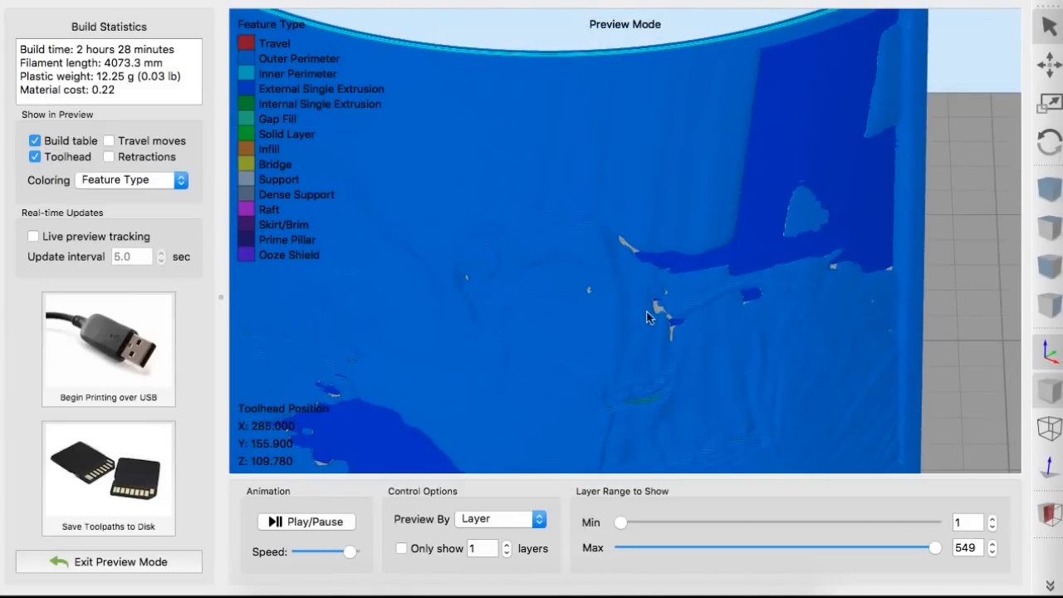
mouse_move(761, 296)
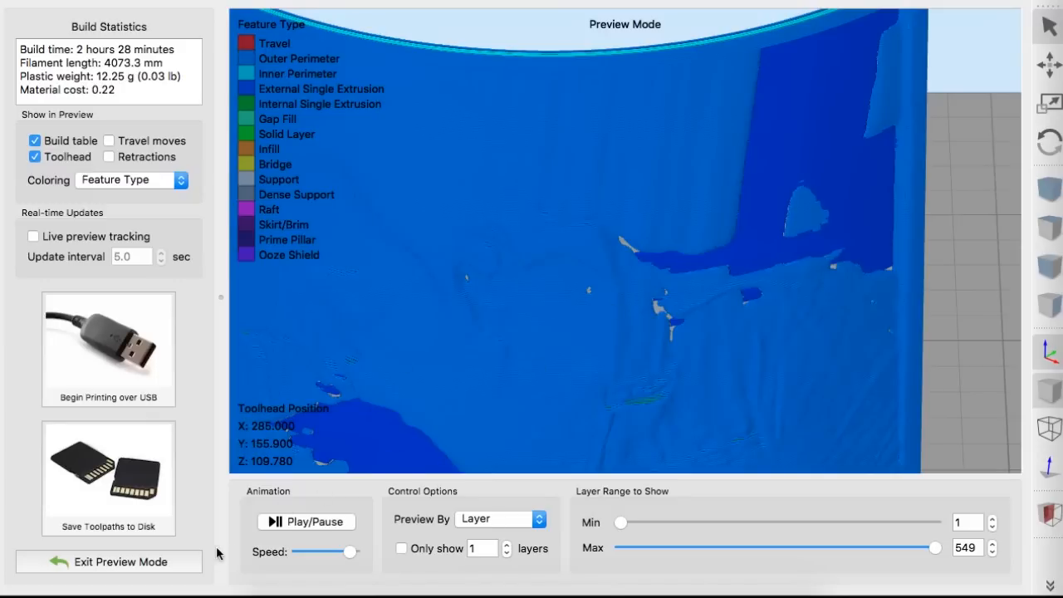
left_click(121, 561)
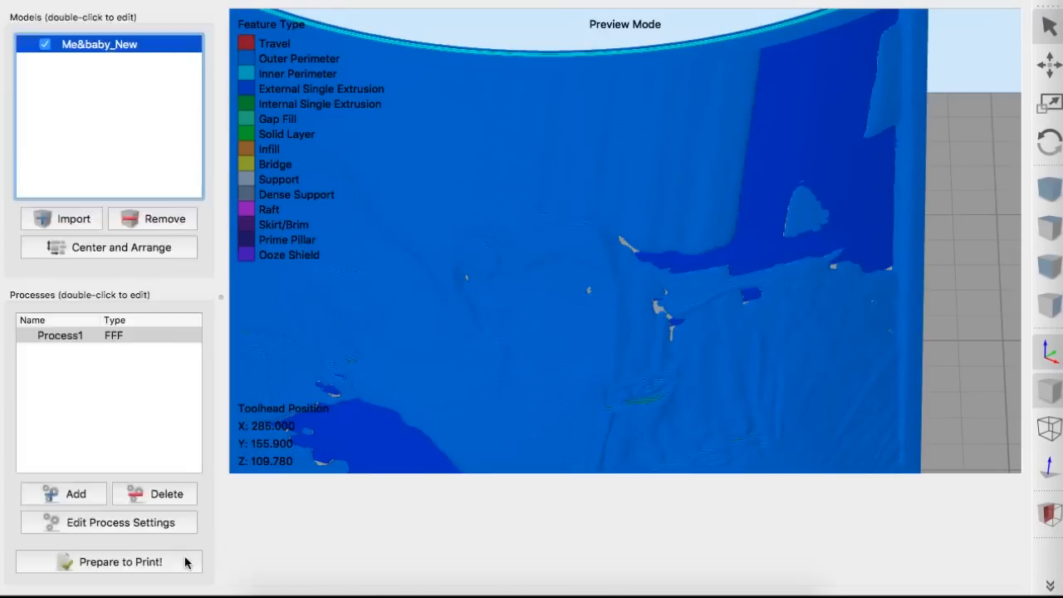
- Set a manual extrusion width of 0.20 mm in the process settings
left_click(120, 522)
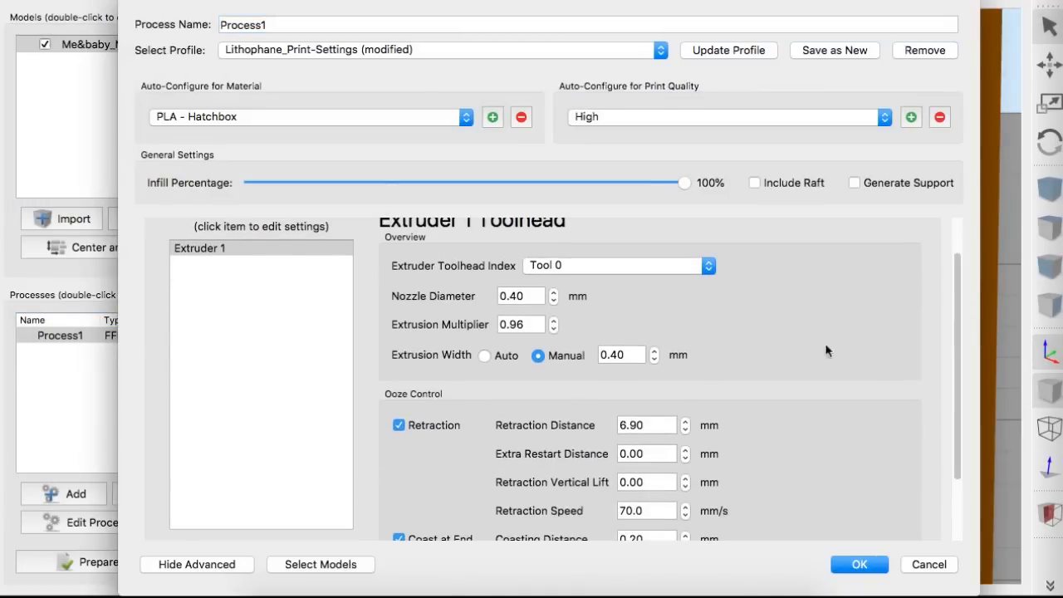
left_click(621, 356)
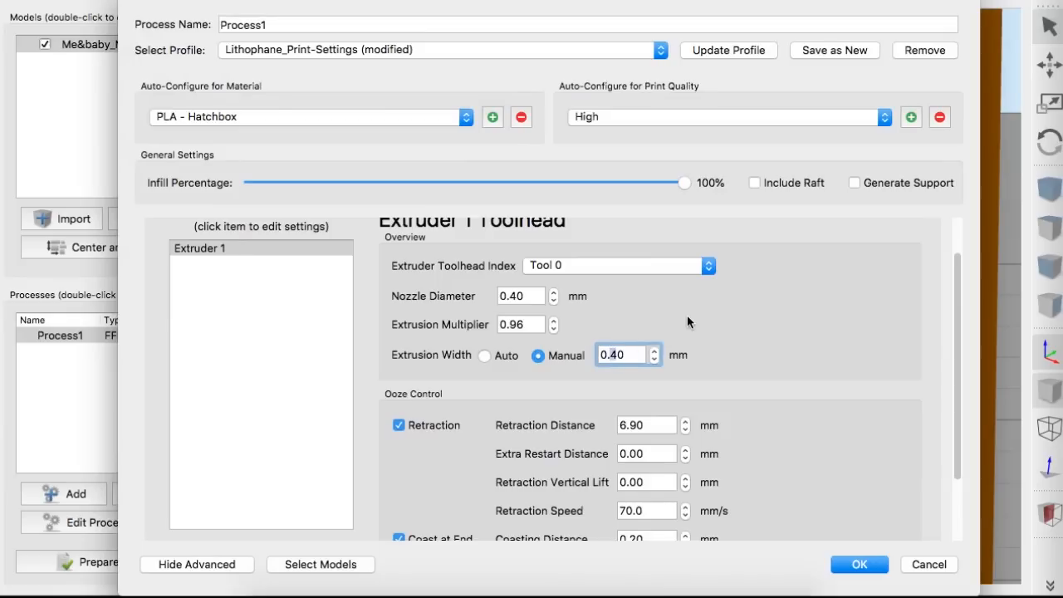
type("0.20")
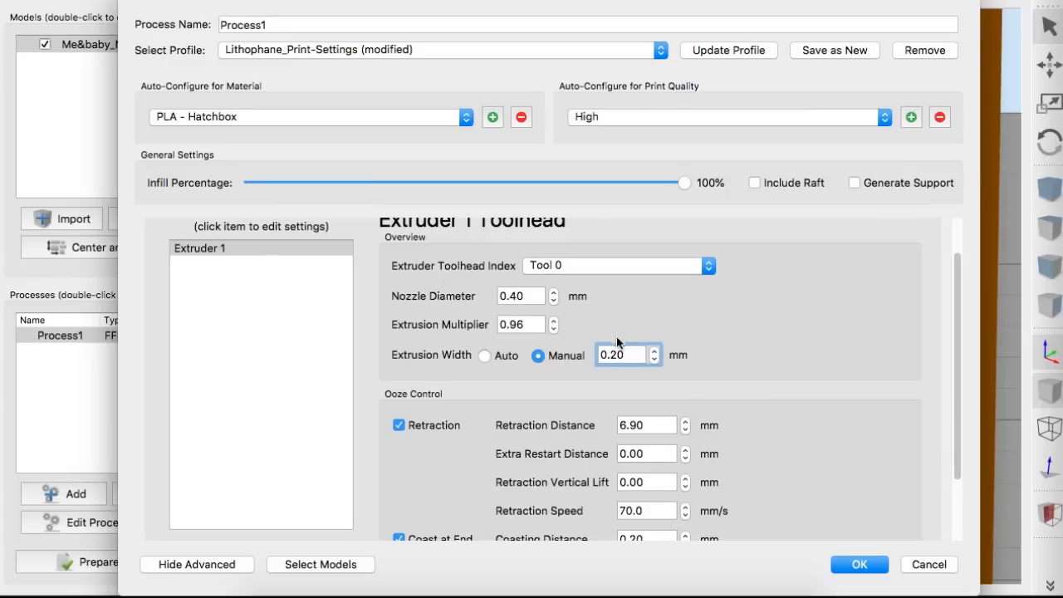
scroll("down", 3)
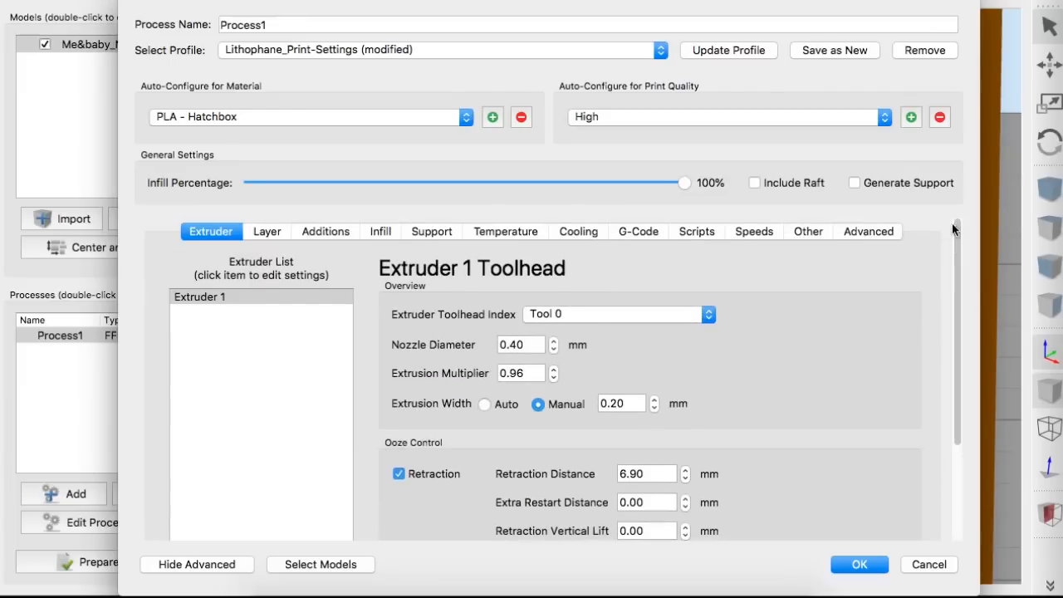
- Reduce the outline/perimeter shells to 1 on the Layer page
left_click(266, 231)
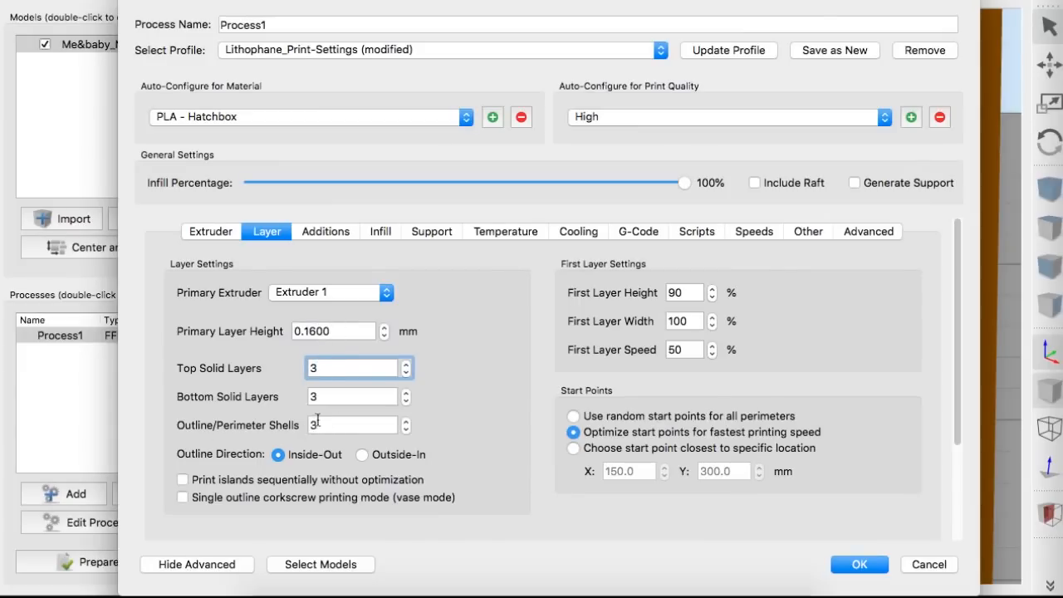
type("1")
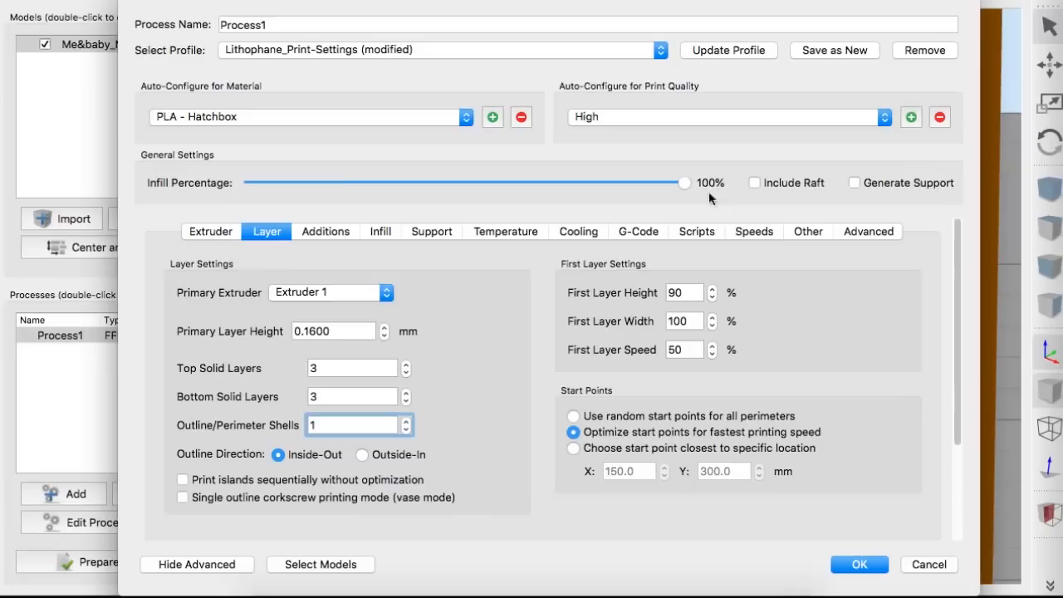
- Look over the skirt outline count, infill and support settings without changing them
left_click(326, 231)
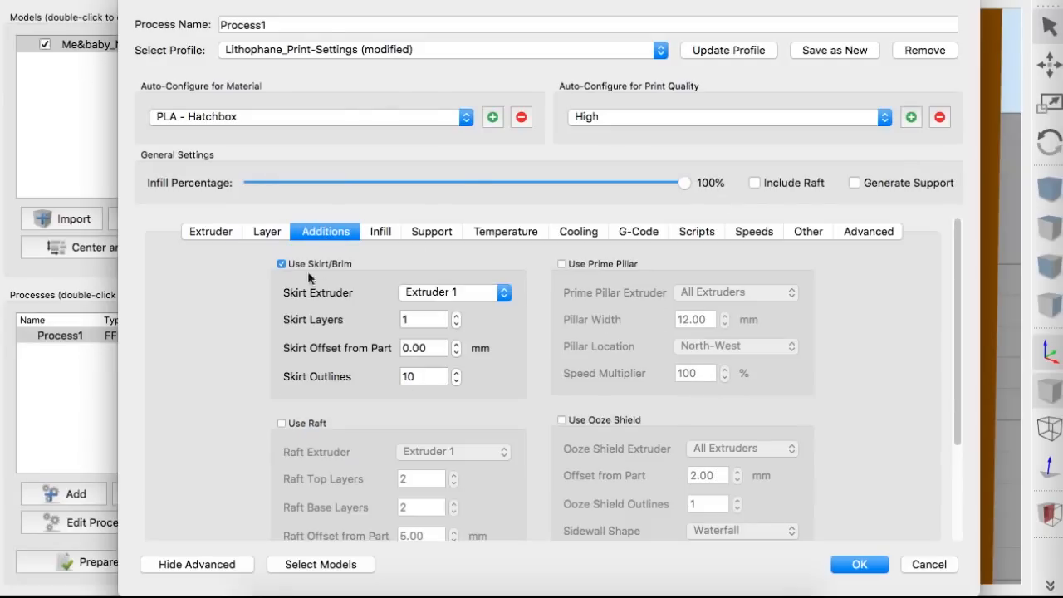
left_click(423, 375)
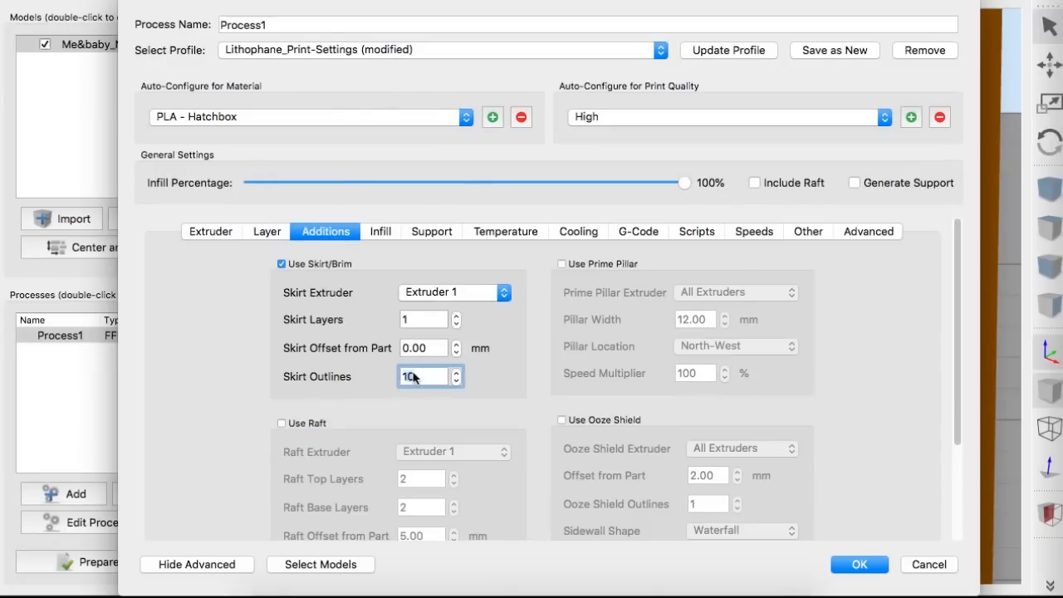
left_click(379, 231)
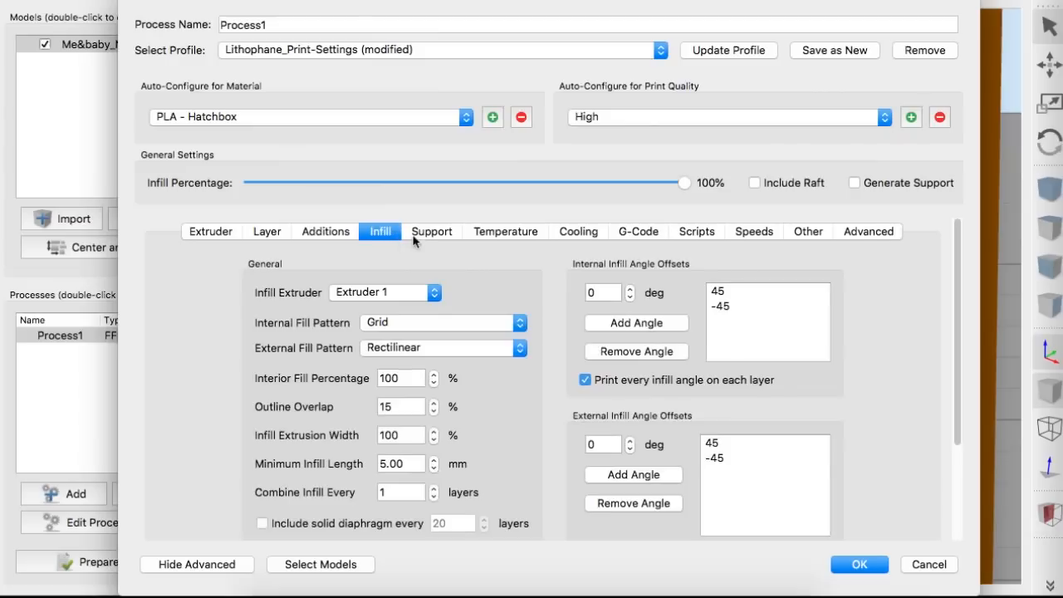
left_click(432, 231)
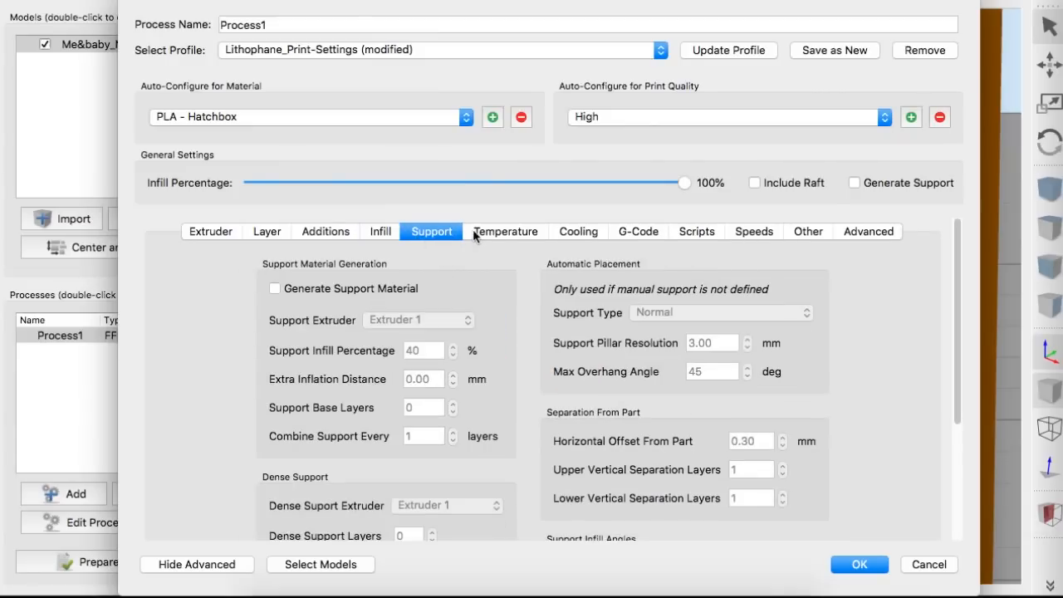
mouse_move(515, 249)
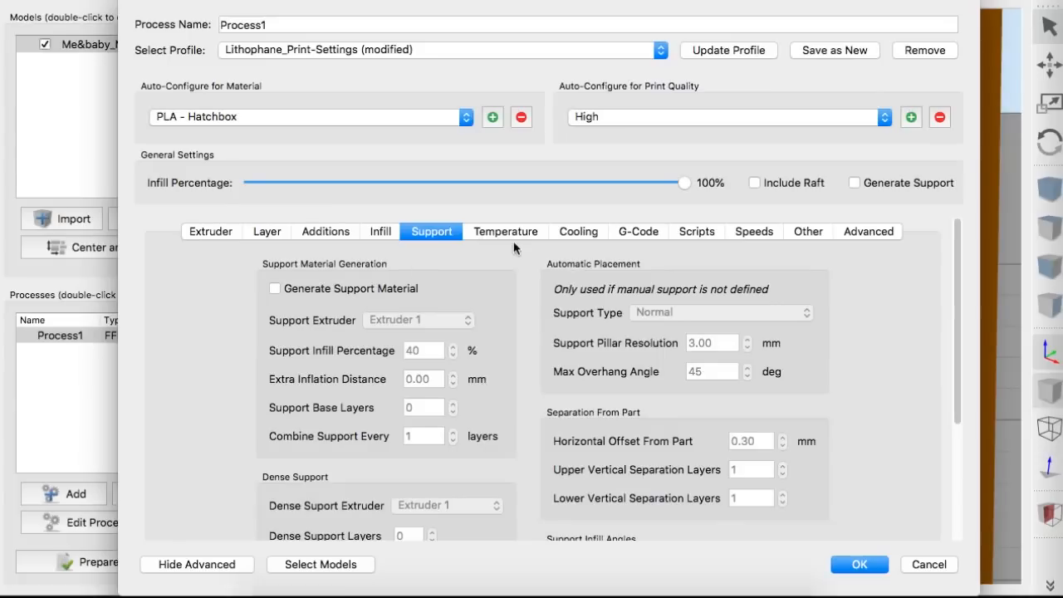
- Review the primary extruder temperature controller at 205 unchanged
left_click(505, 231)
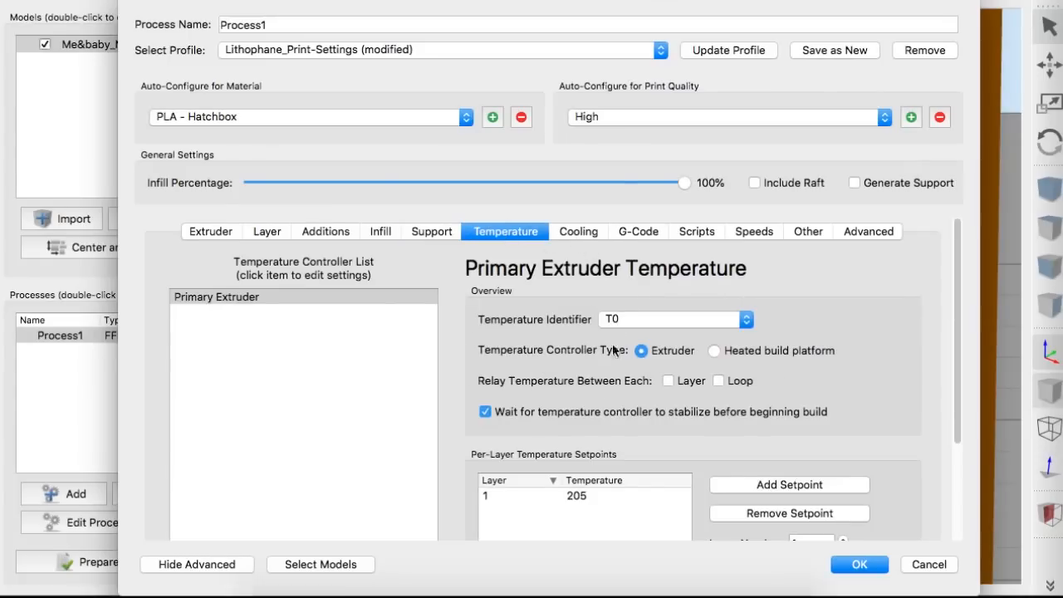
left_click(576, 495)
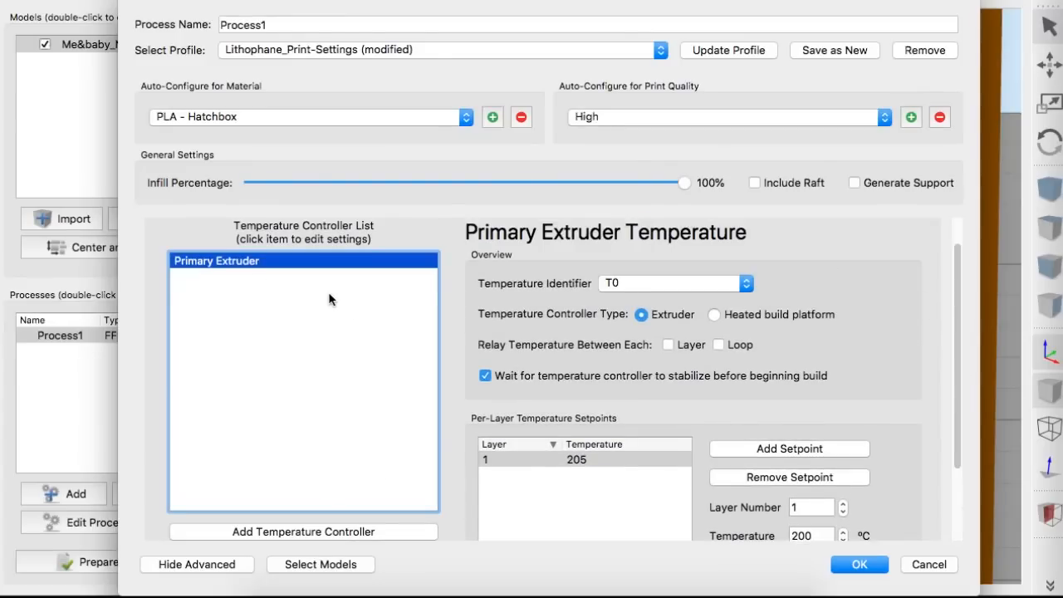
mouse_move(331, 299)
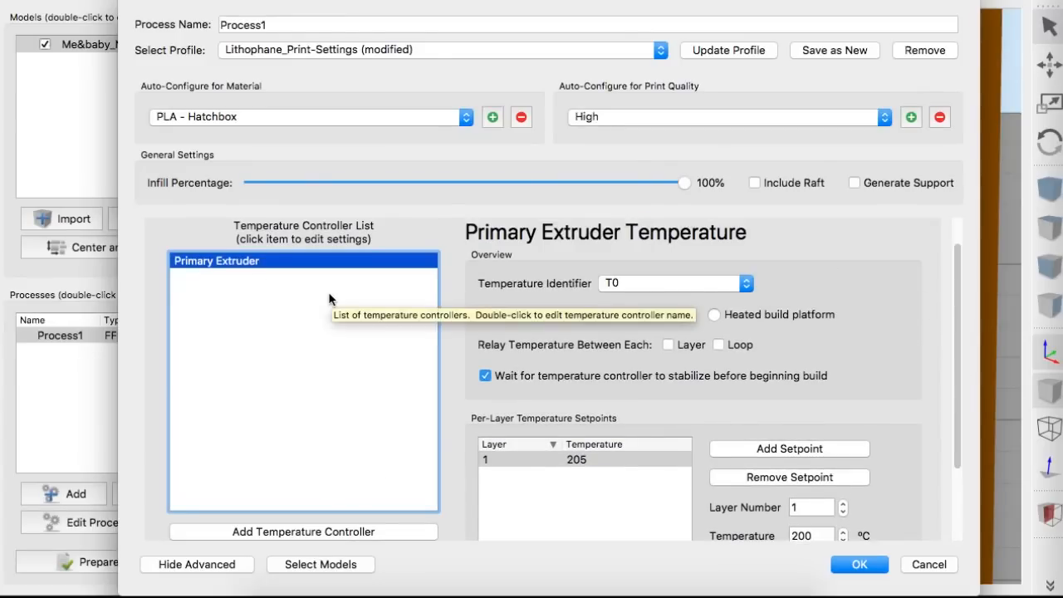
scroll("down", 3)
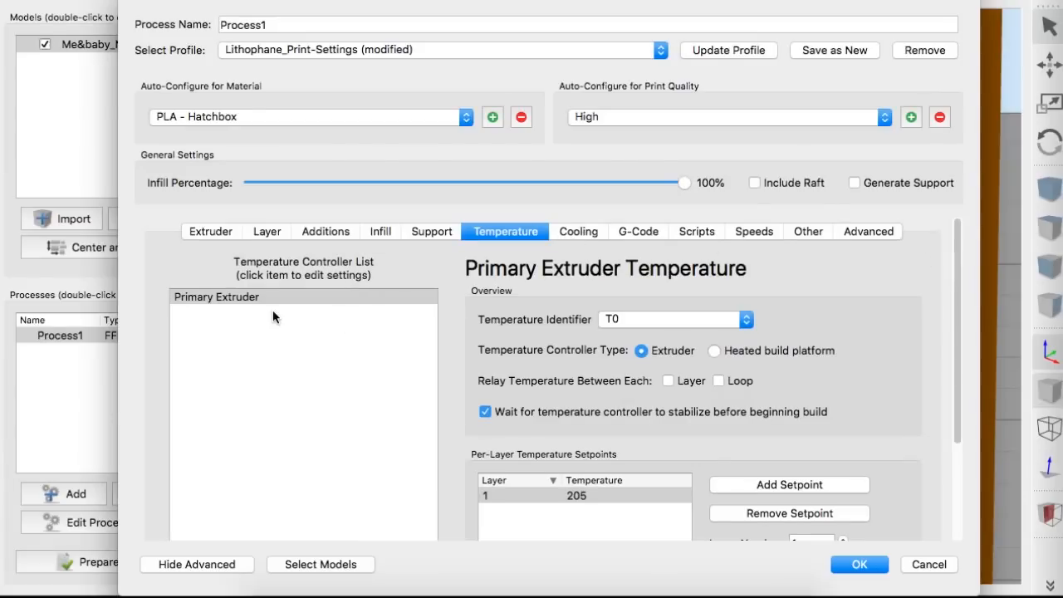
- Check the layer 1 and layer 2 fan speed setpoints, leaving cooling unchanged
left_click(578, 231)
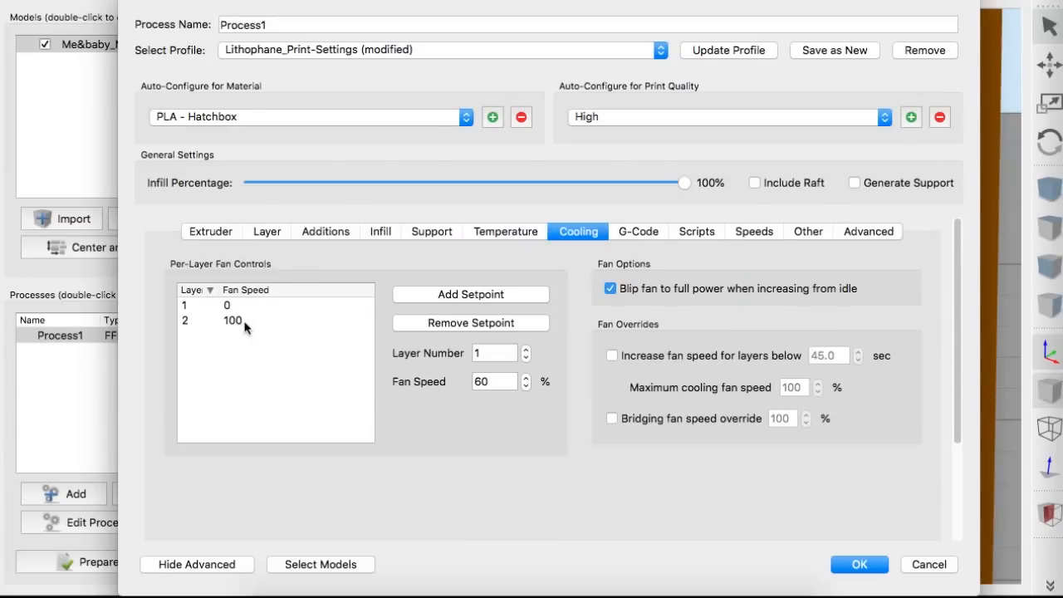
left_click(233, 319)
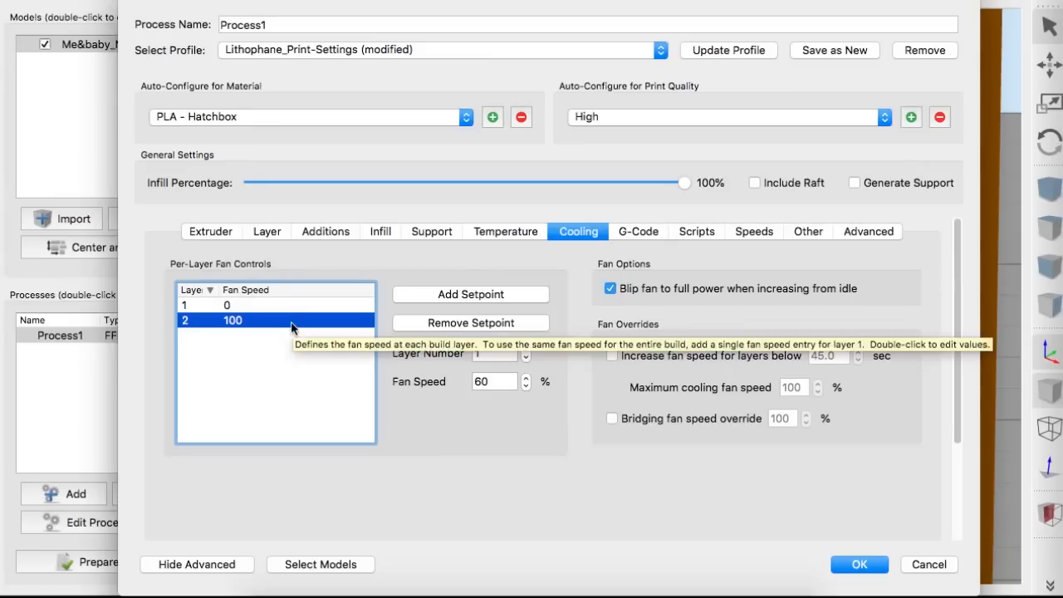
mouse_move(207, 329)
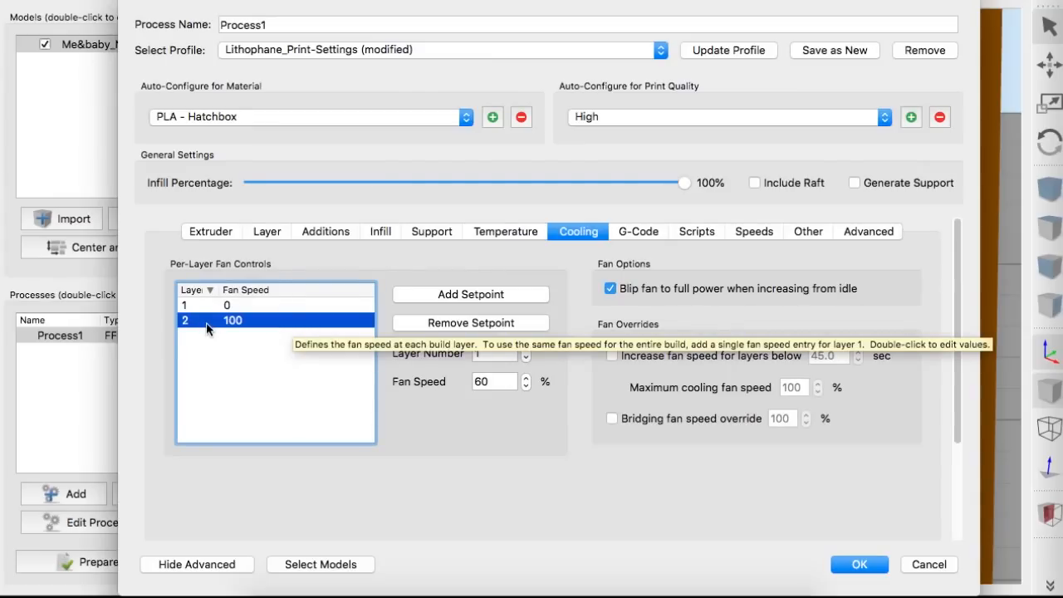
left_click(226, 306)
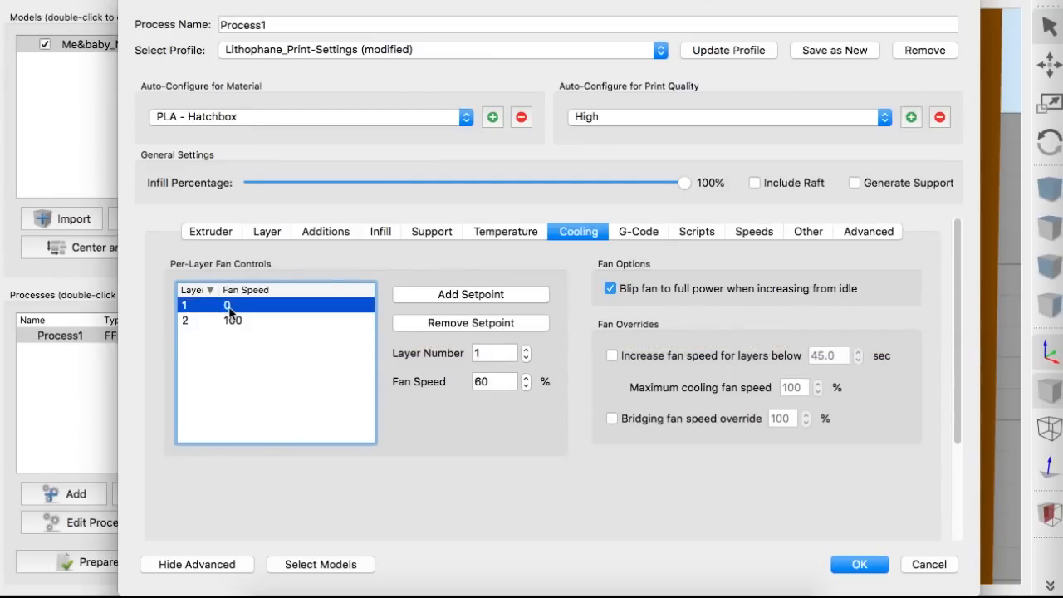
left_click(638, 231)
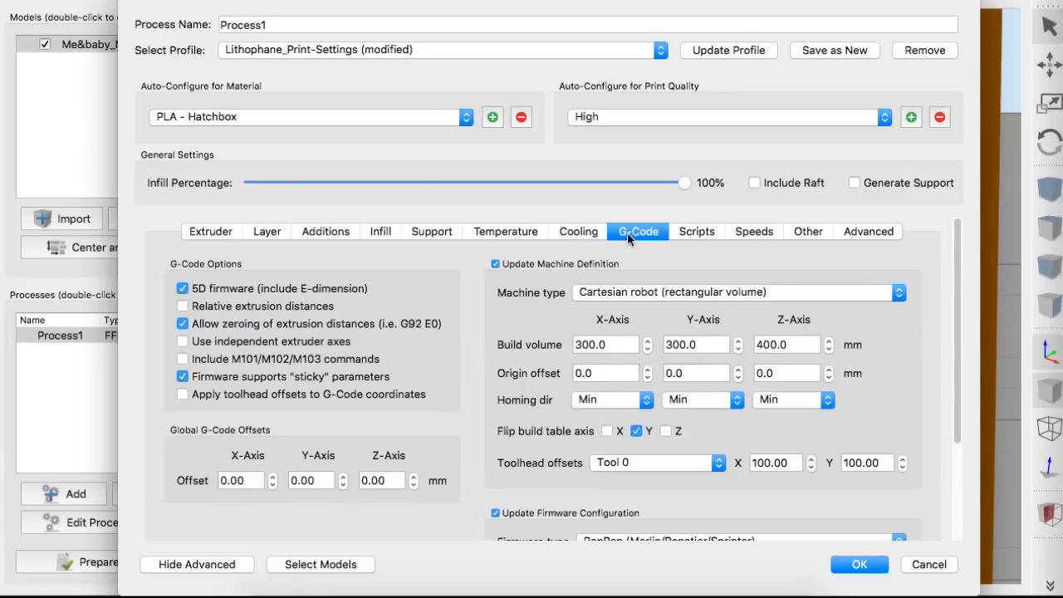
- Review the scripts and the default printing speed setting
left_click(696, 231)
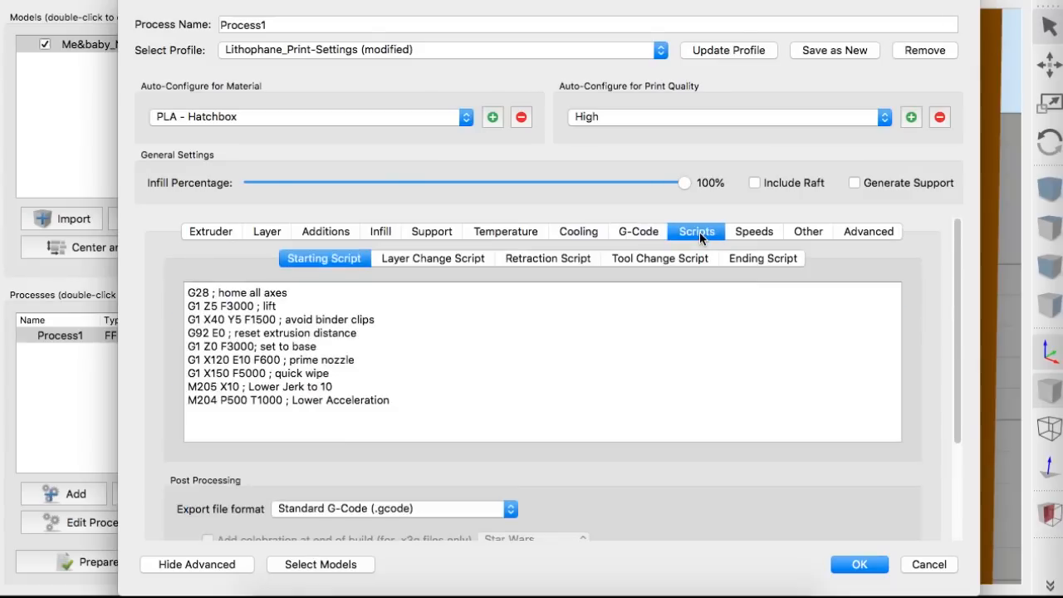
left_click(754, 231)
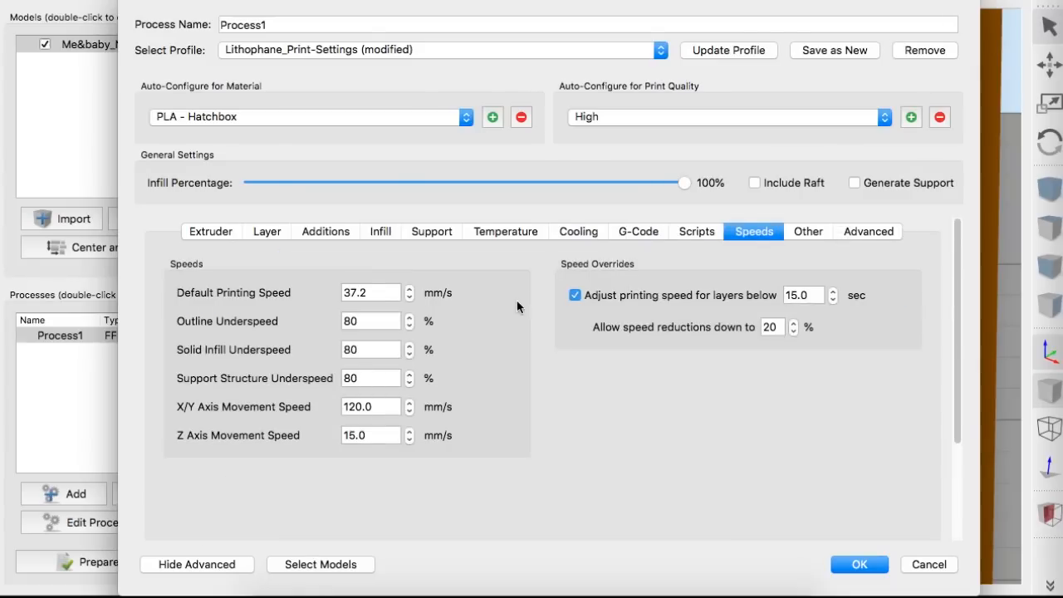
mouse_move(375, 295)
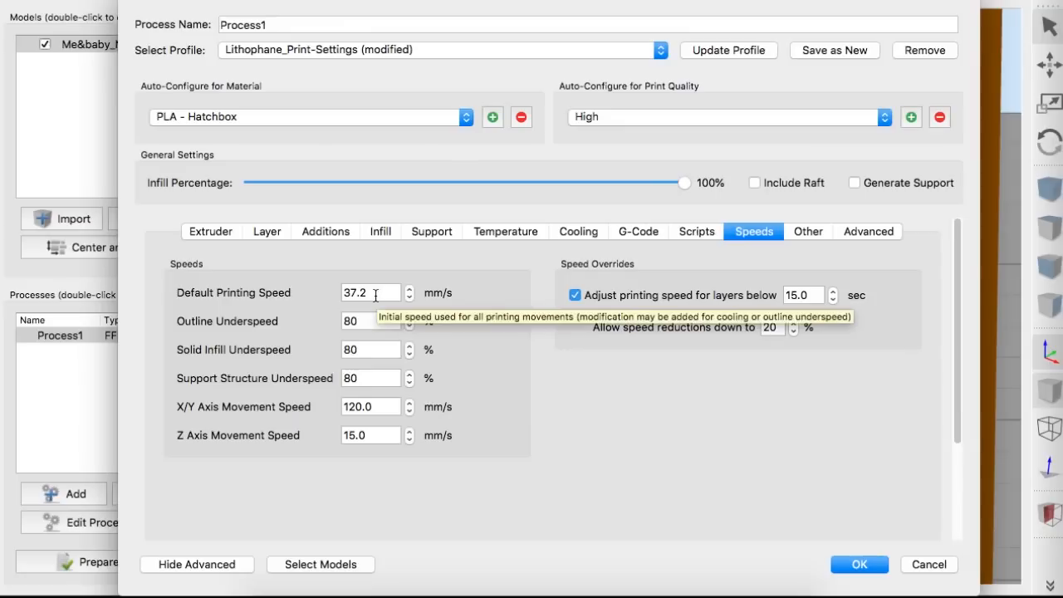
left_click(371, 293)
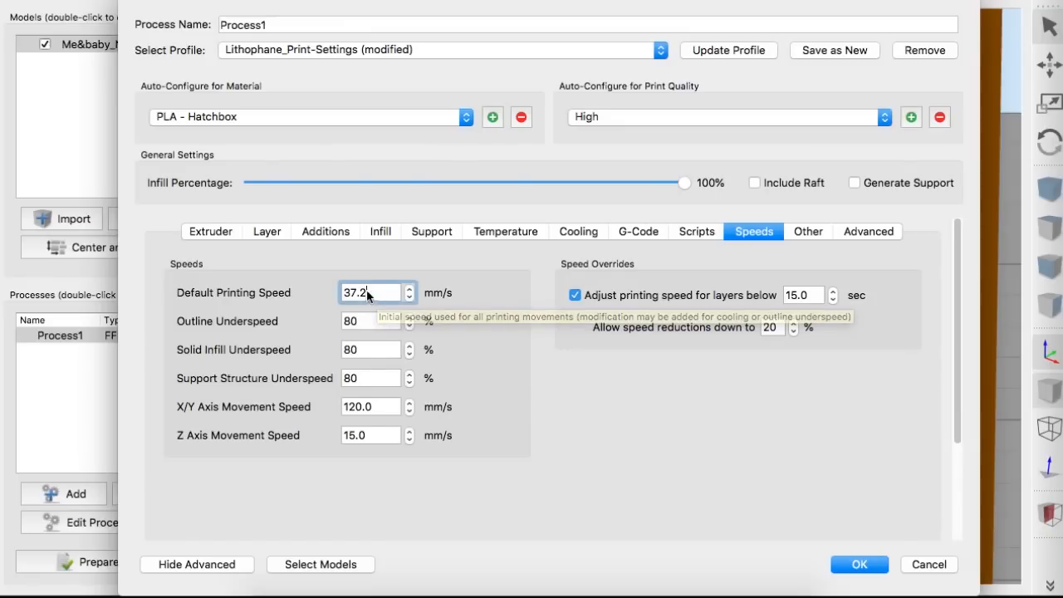
mouse_move(264, 310)
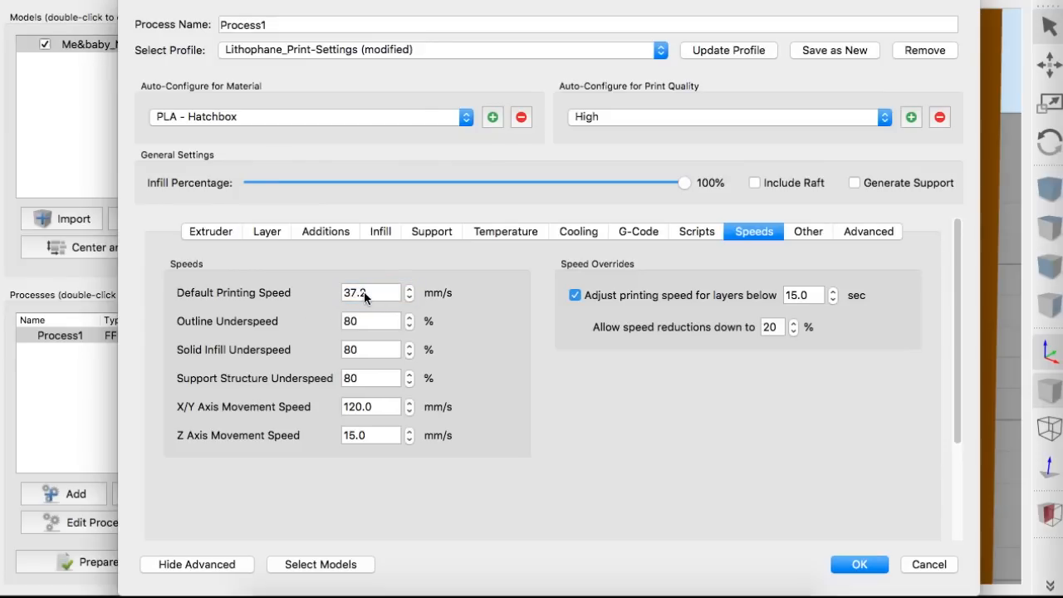
- Keep the default printing speed at 37.2 mm/s and close the process settings with OK
left_click(372, 293)
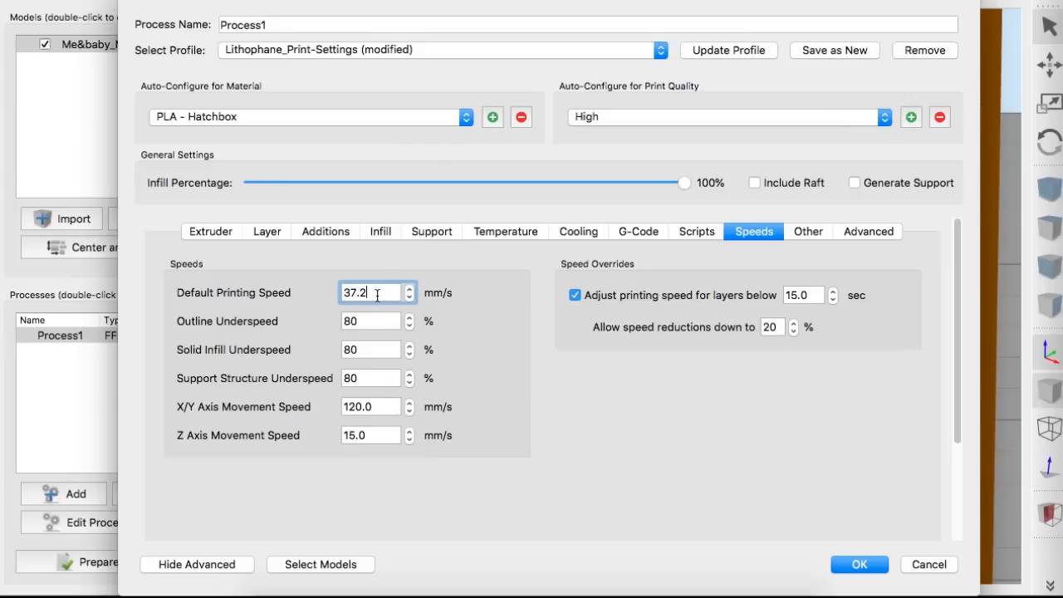
mouse_move(440, 299)
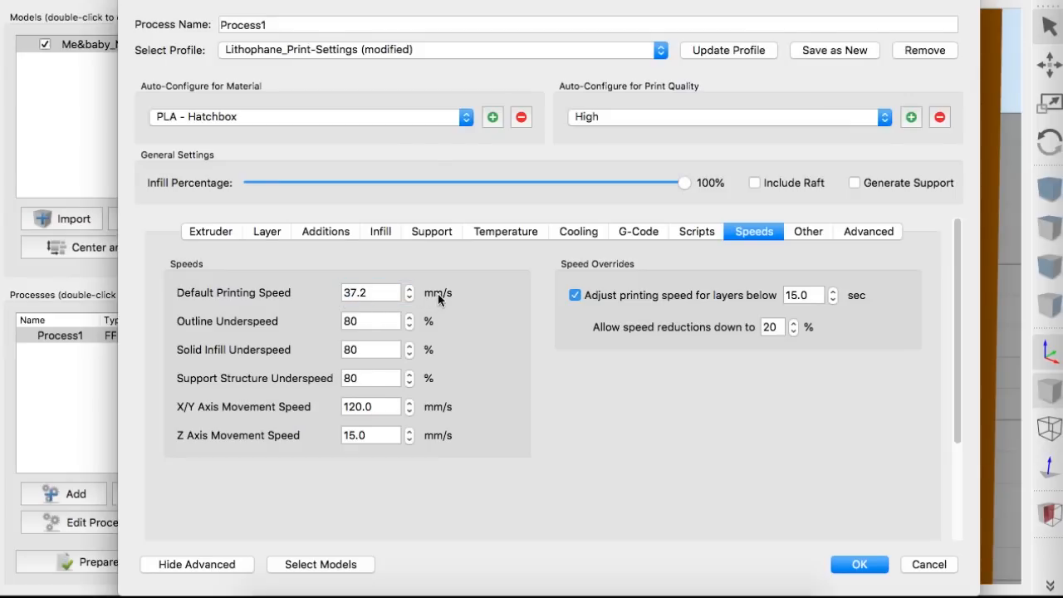
left_click(369, 293)
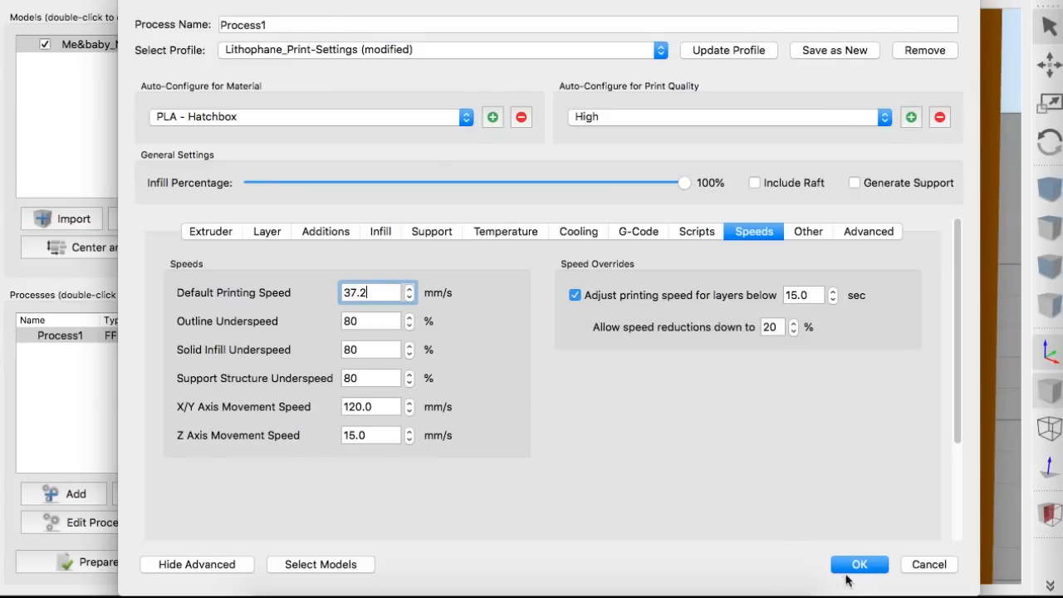
left_click(859, 565)
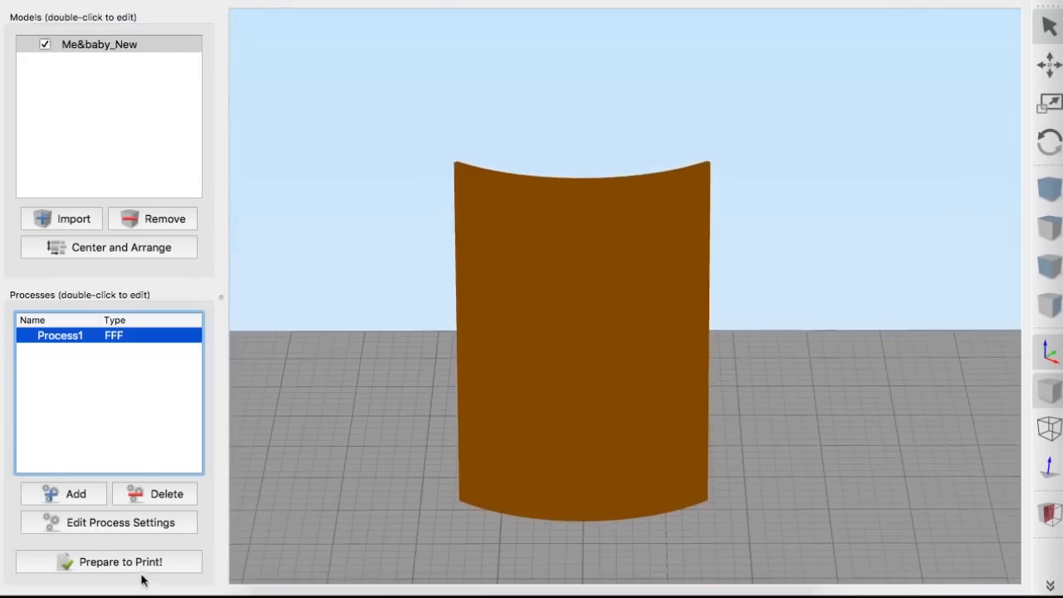
mouse_move(293, 501)
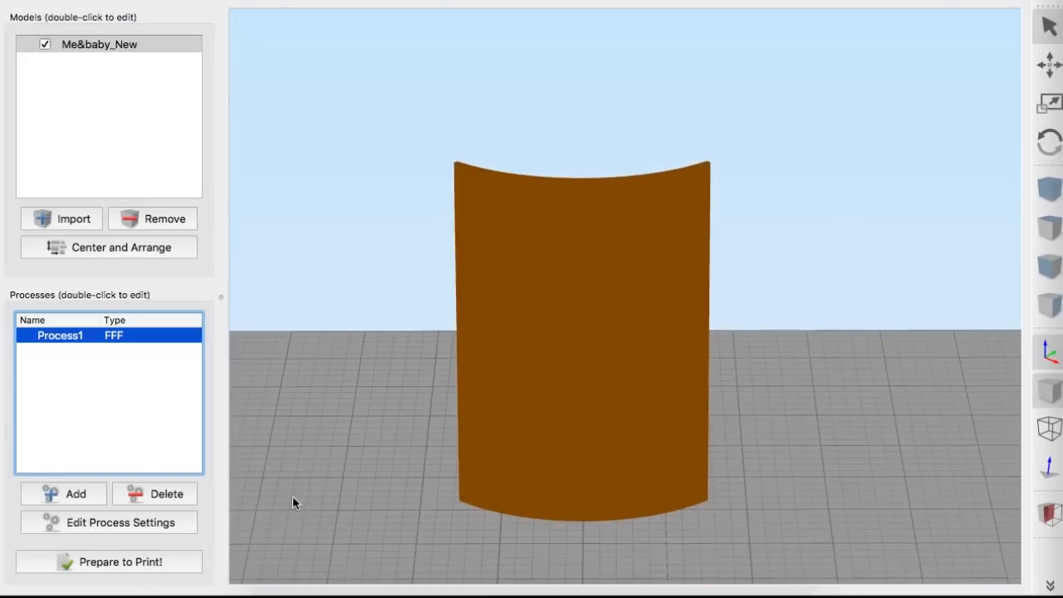
- Slice the lithophane and sweep the layer slider to 280 and back to all 687 layers
left_click(108, 562)
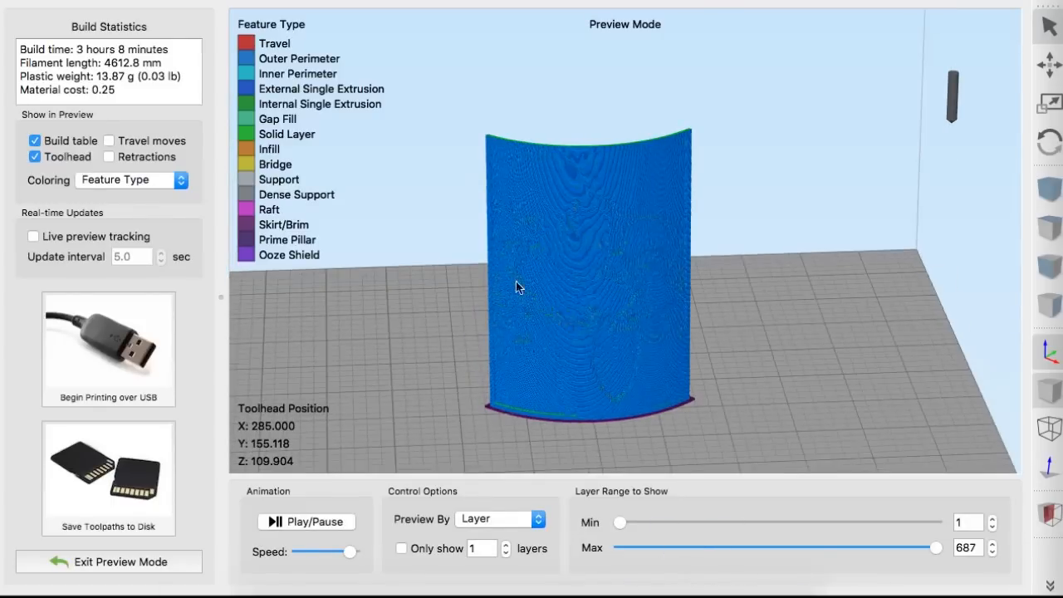
mouse_move(312, 58)
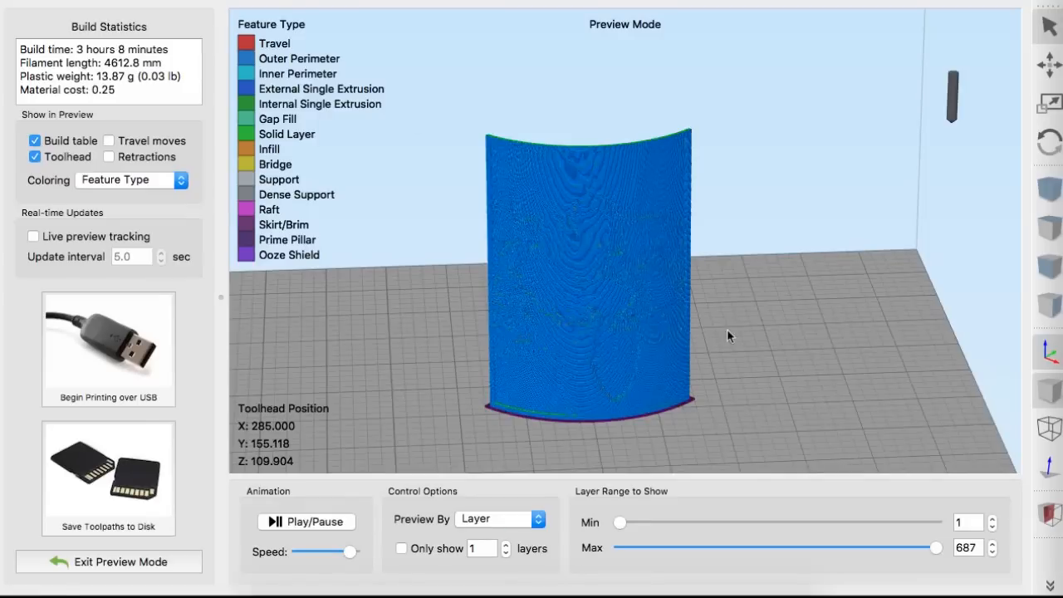
mouse_move(314, 133)
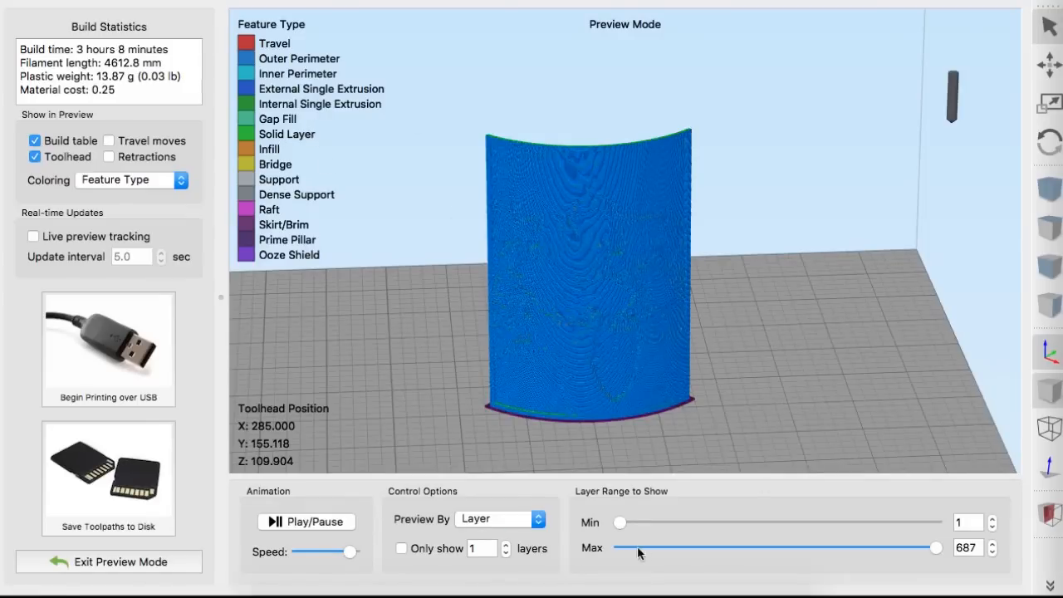
left_click_drag(937, 549, 751, 549)
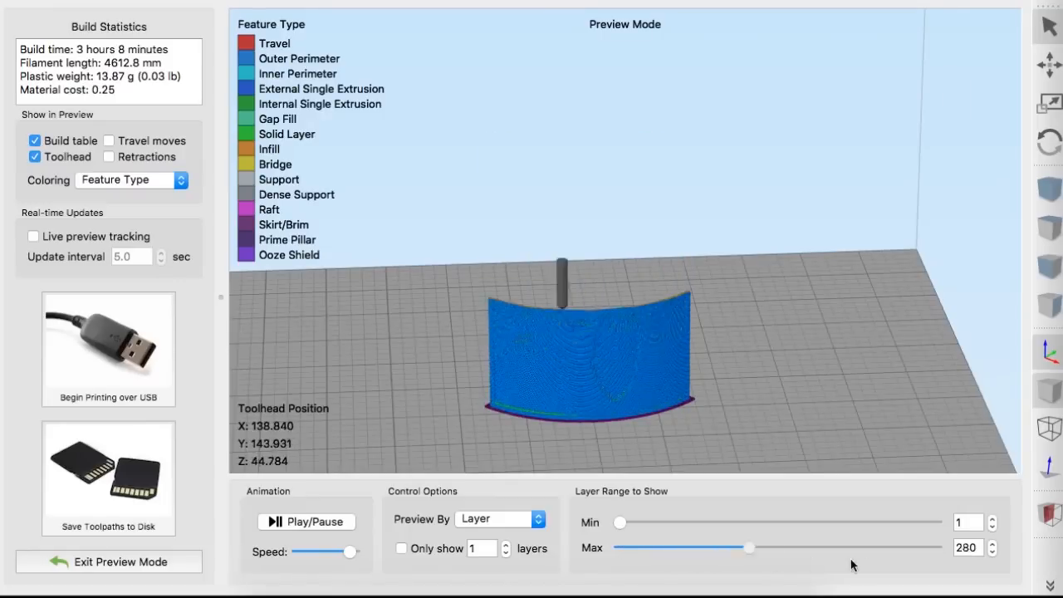
left_click_drag(751, 548, 937, 548)
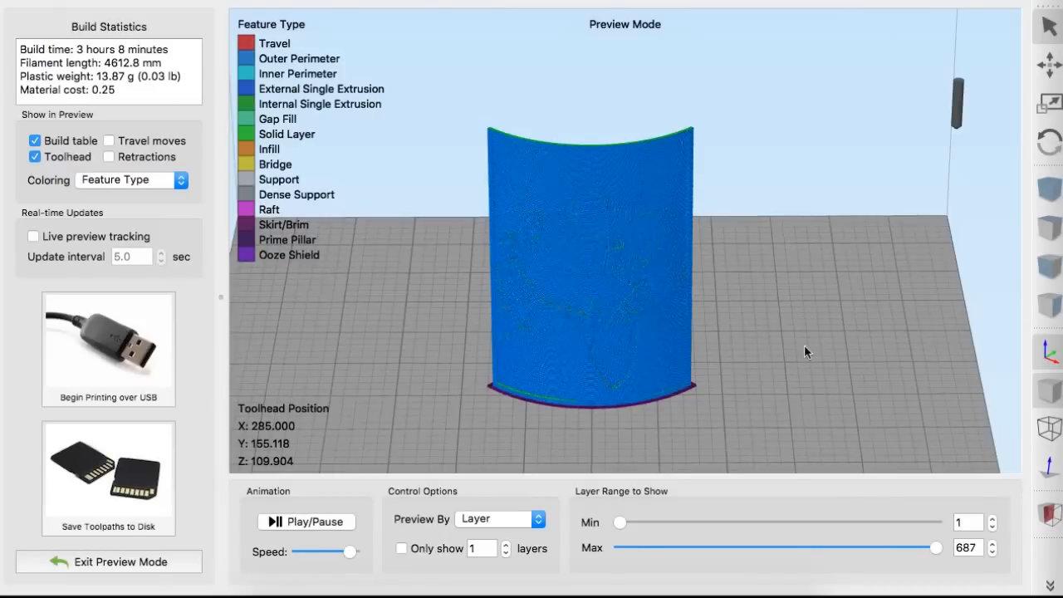
mouse_move(817, 340)
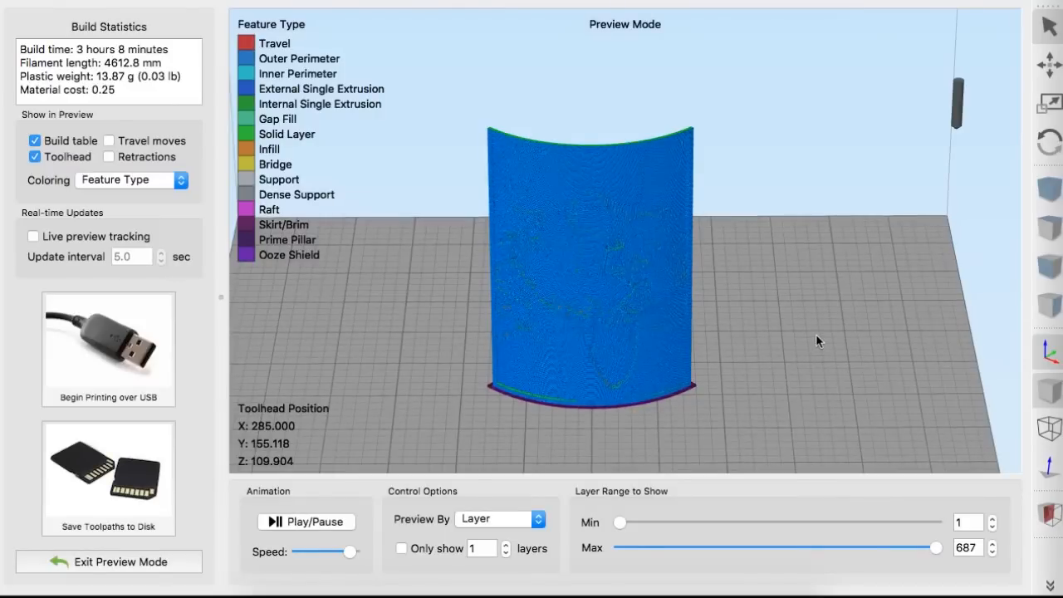